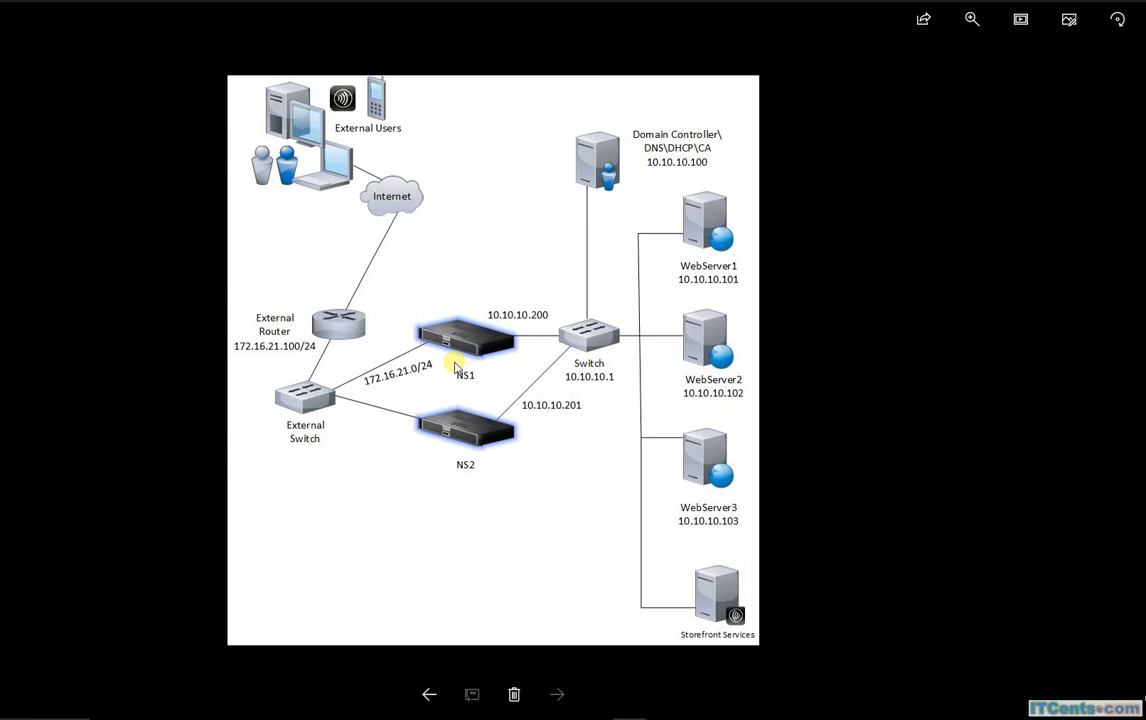
mouse_move(369, 367)
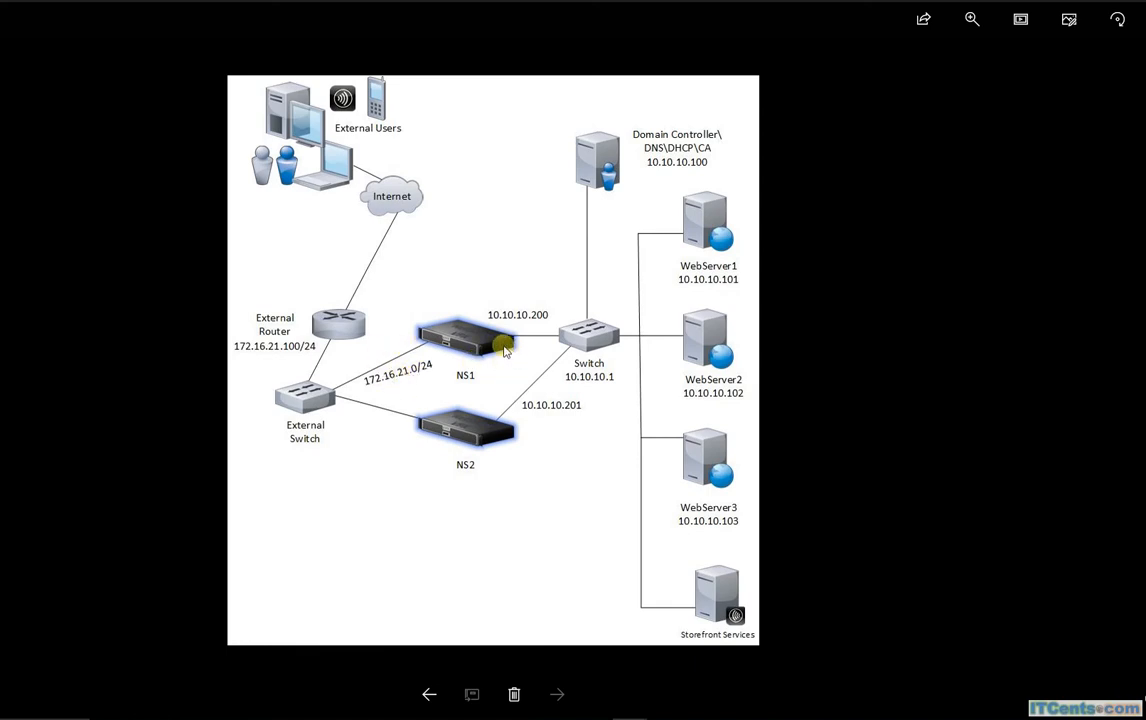
mouse_move(340, 385)
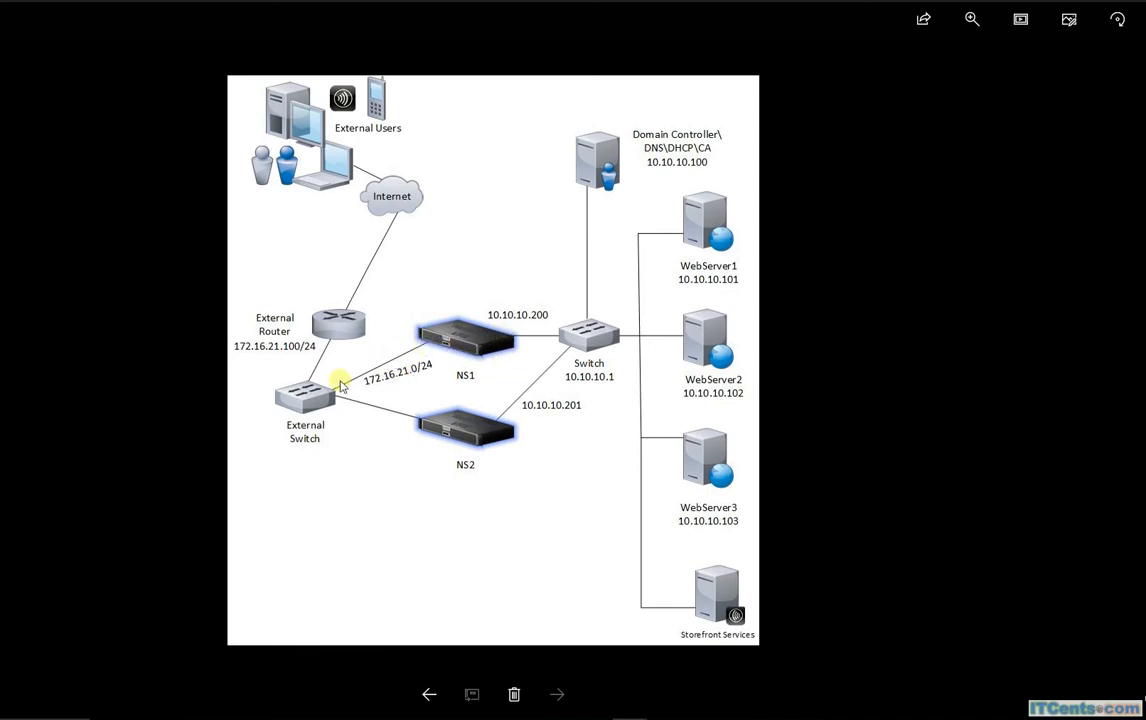
mouse_move(315, 393)
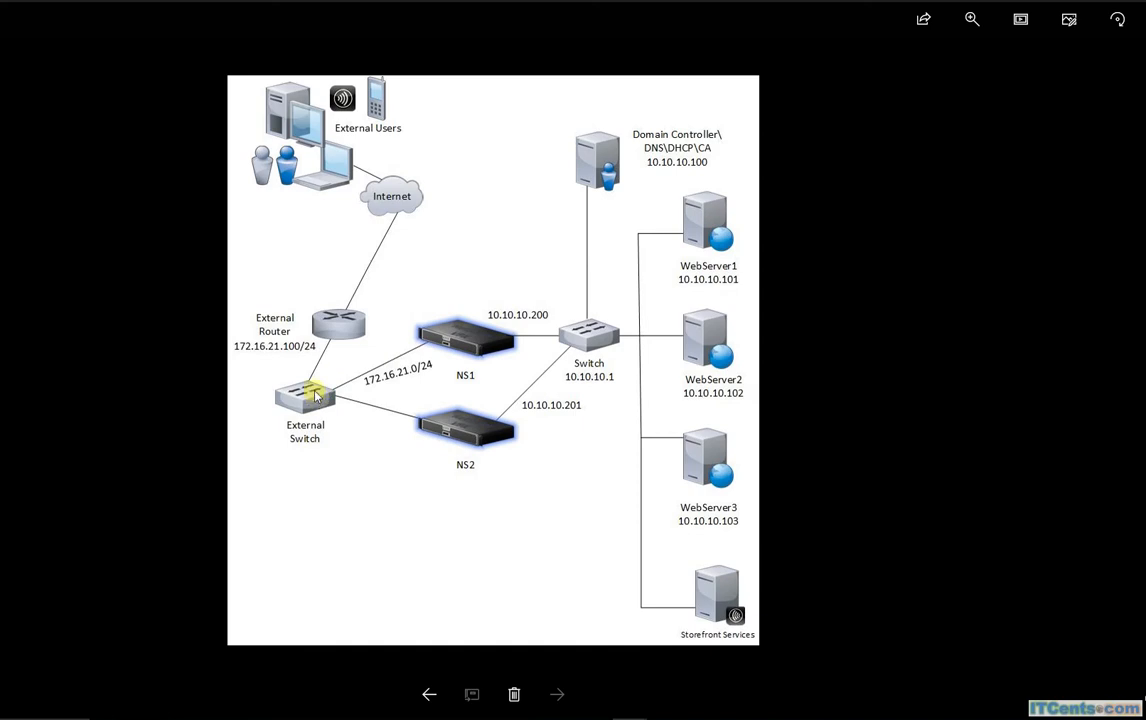
mouse_move(350, 322)
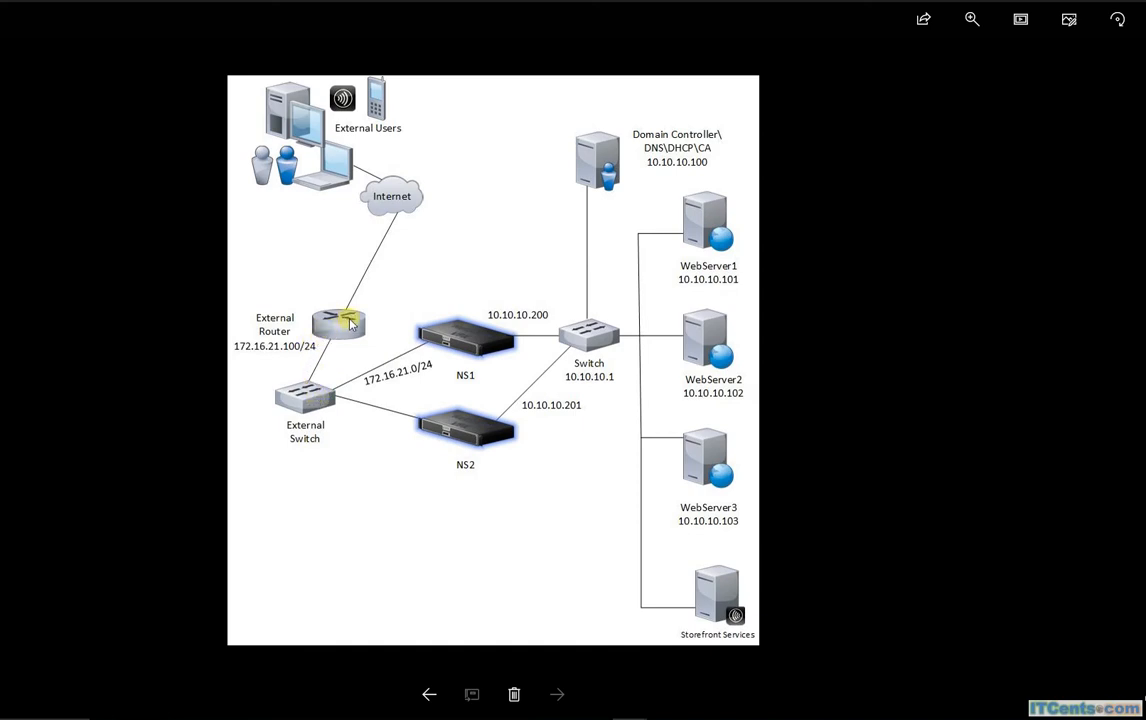
mouse_move(360, 335)
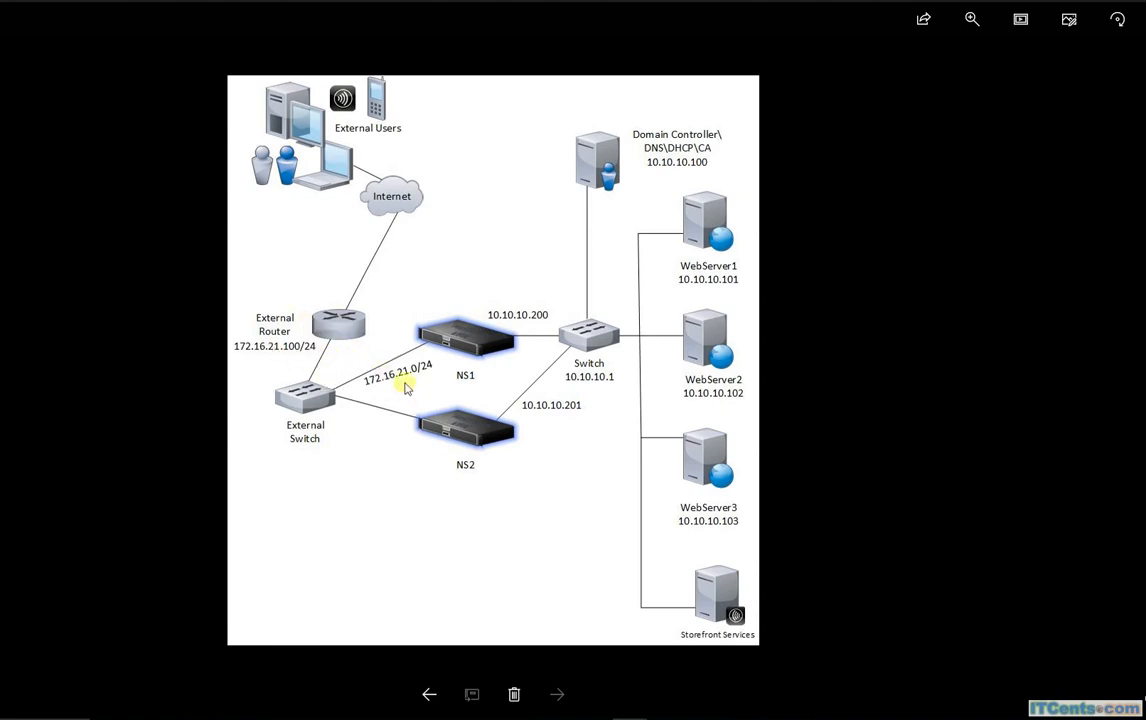
mouse_move(284, 352)
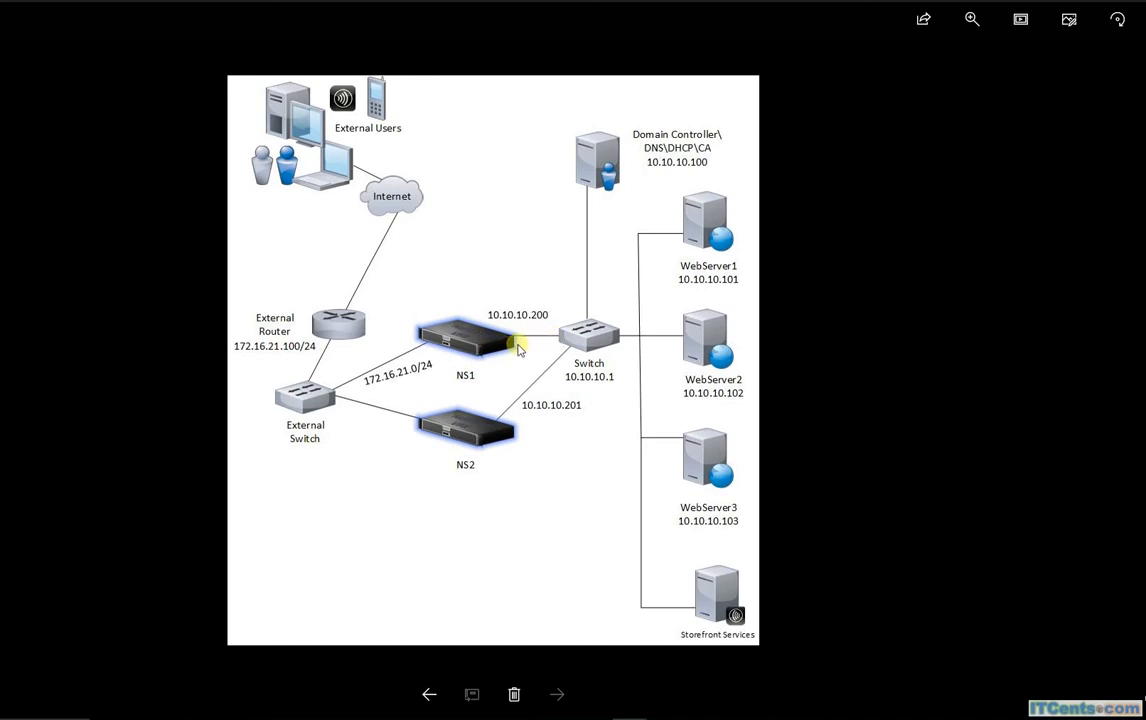
mouse_move(575, 340)
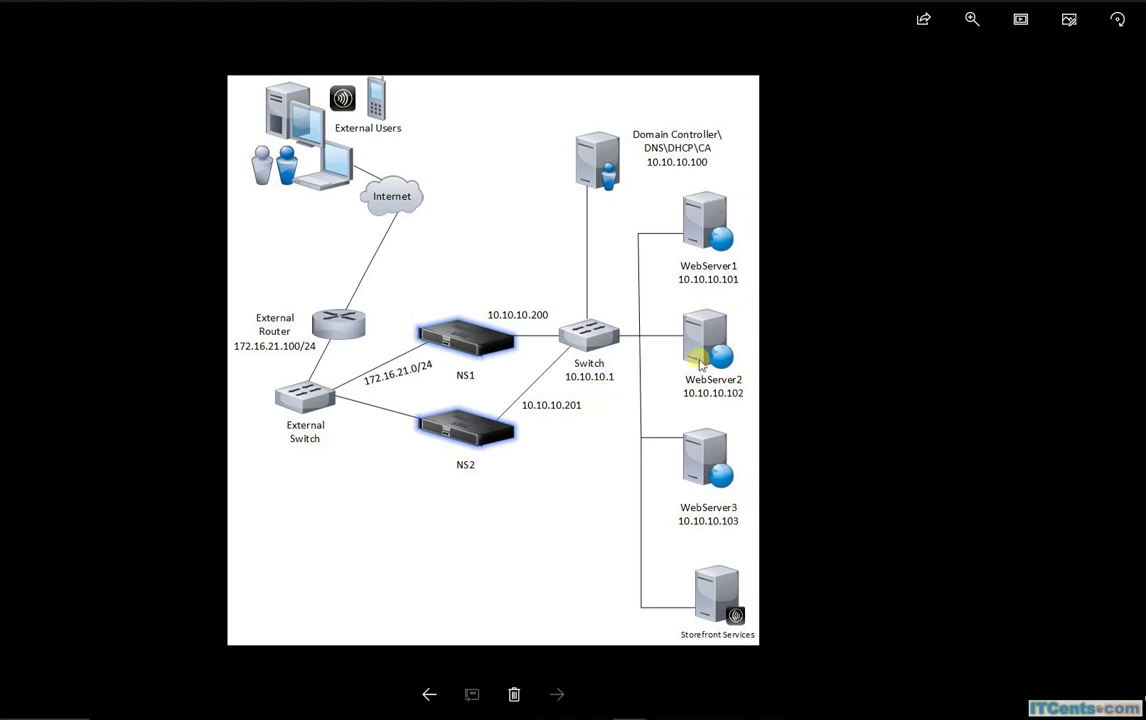
mouse_move(518, 402)
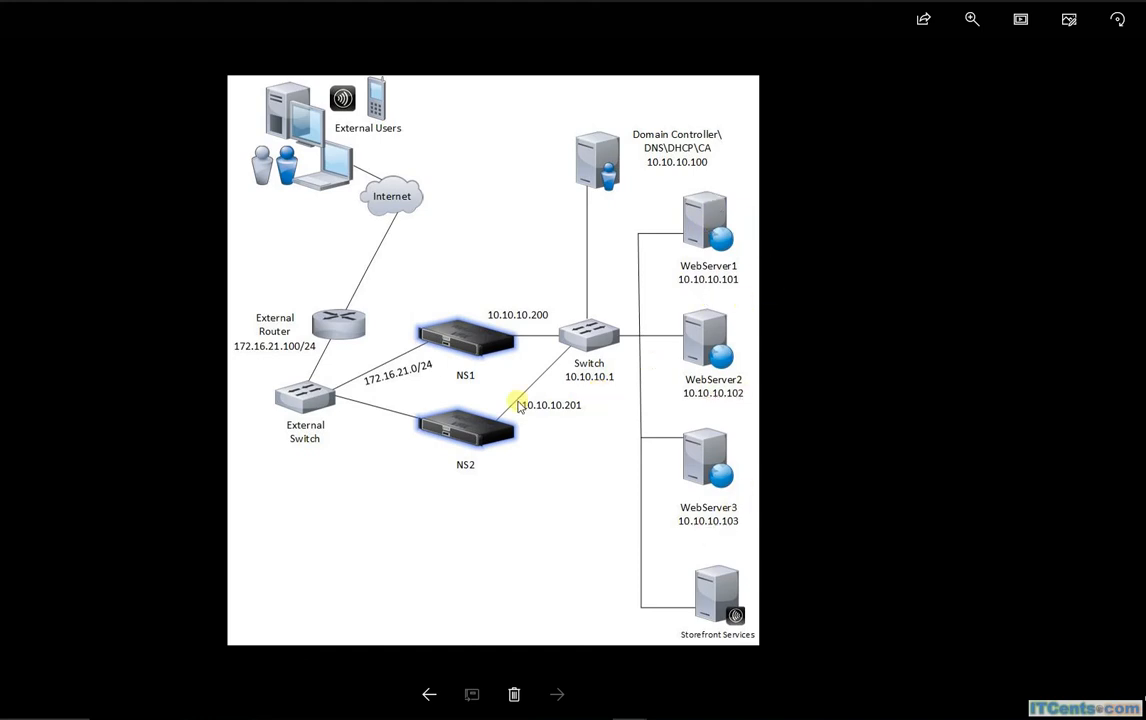
mouse_move(582, 444)
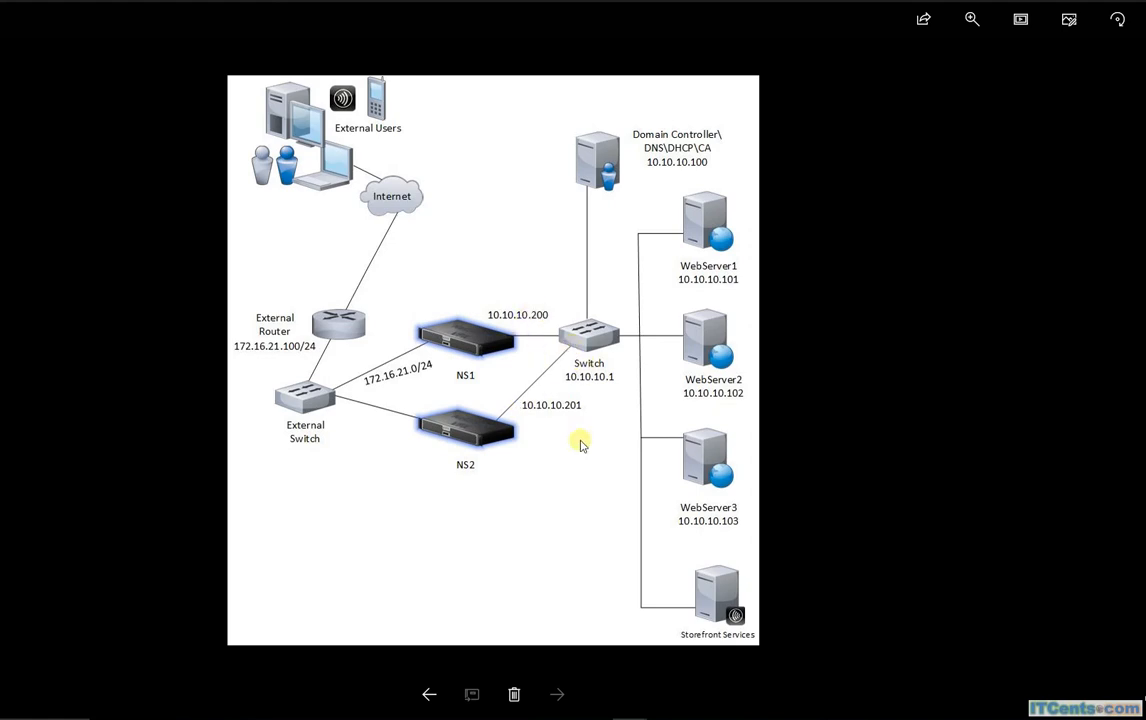
mouse_move(643, 371)
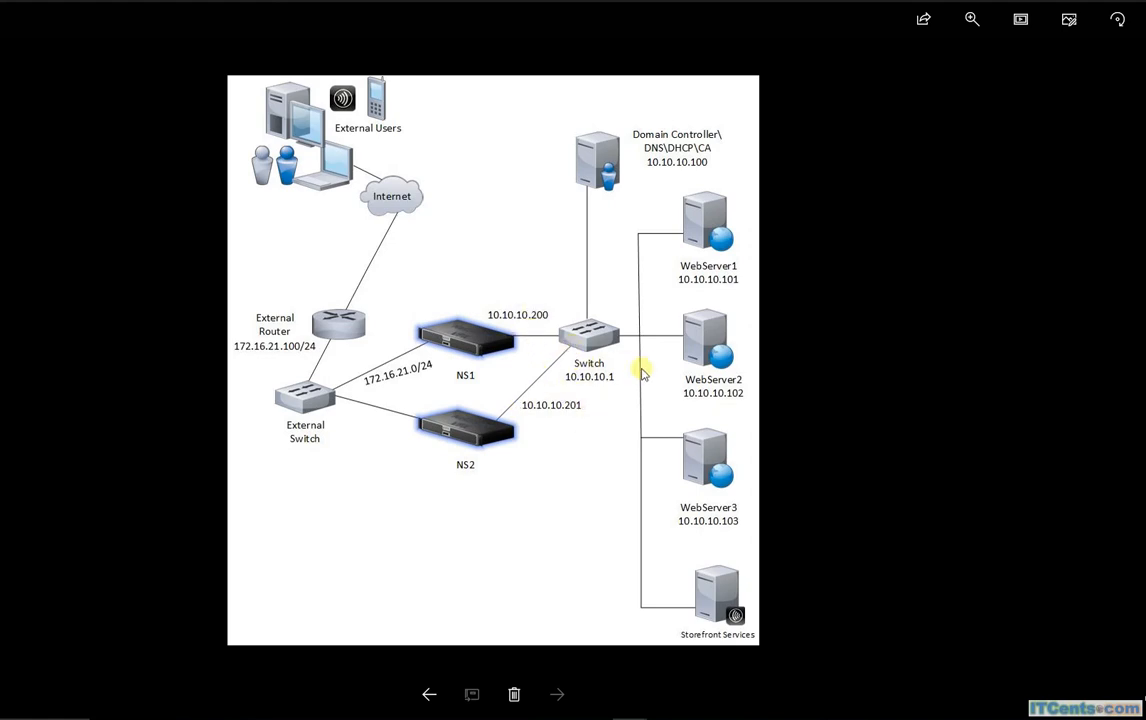
mouse_move(605, 353)
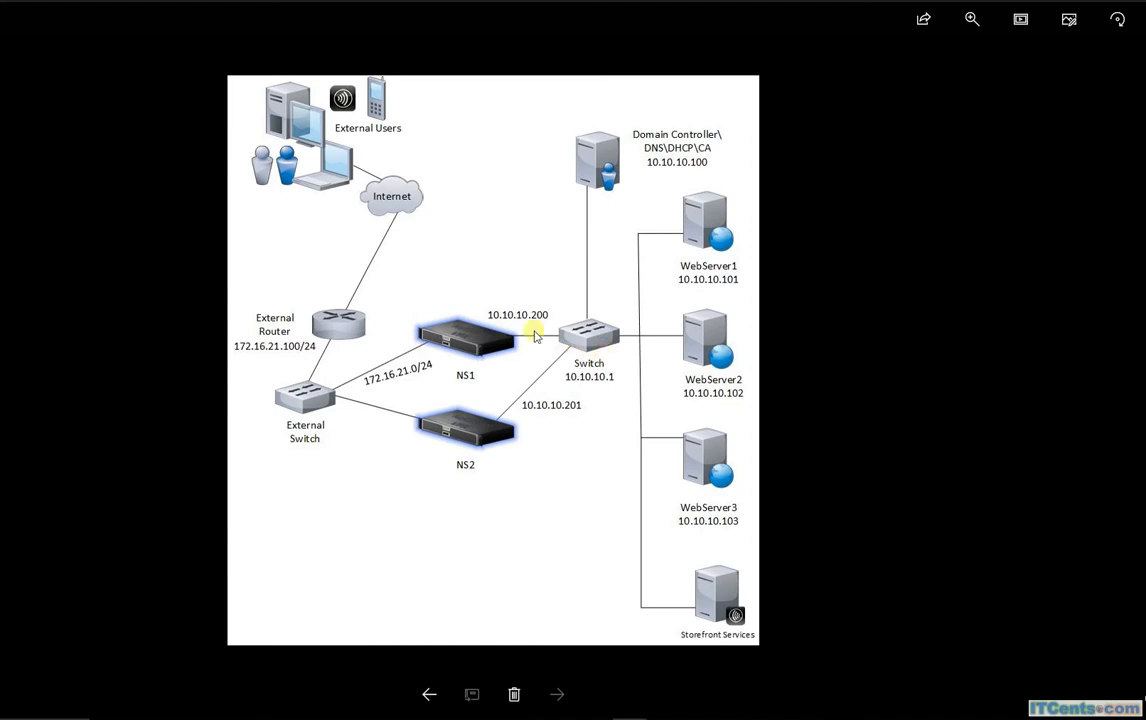
mouse_move(562, 341)
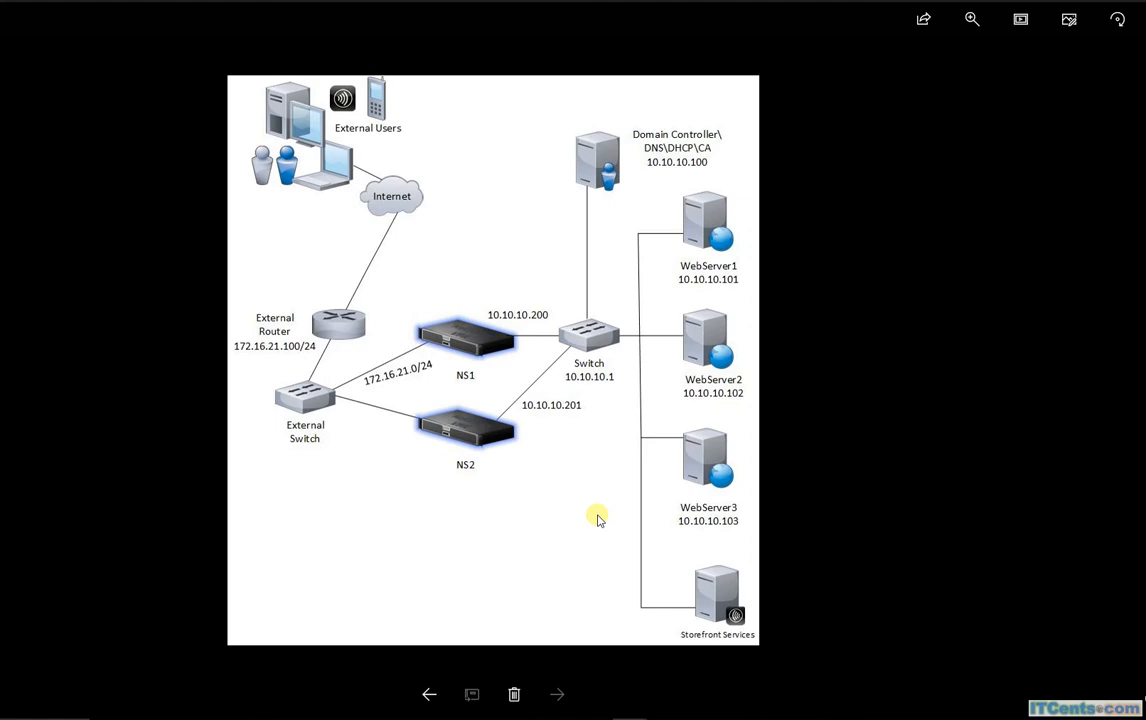
mouse_move(888, 452)
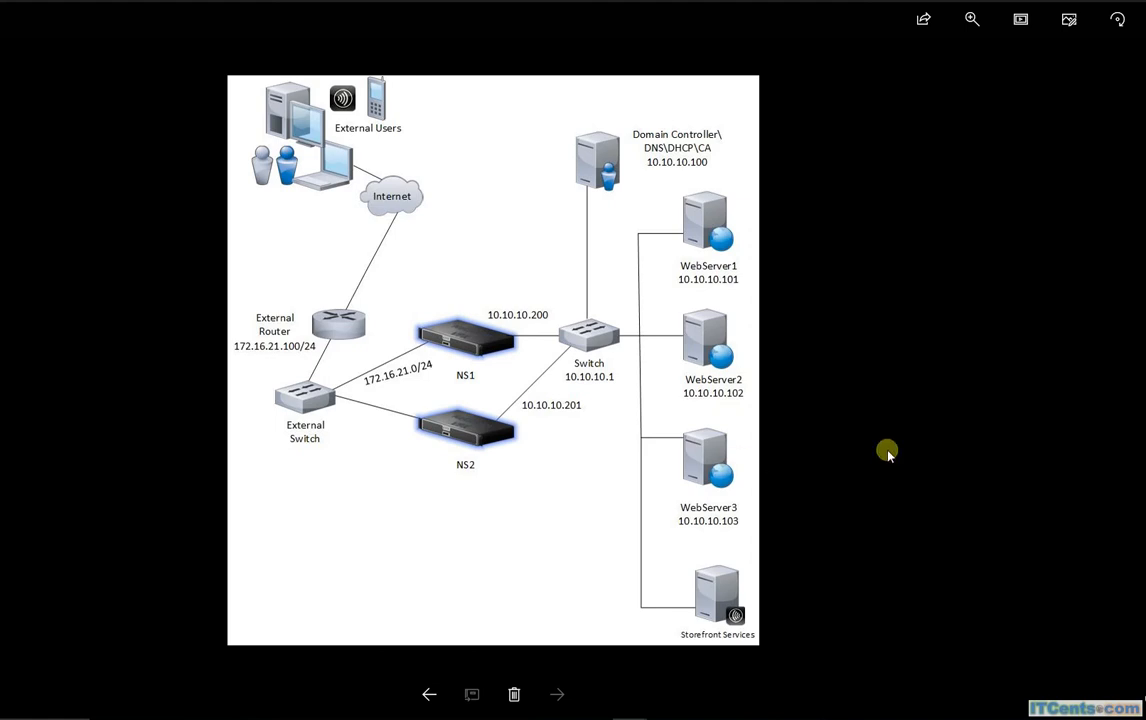
mouse_move(660, 315)
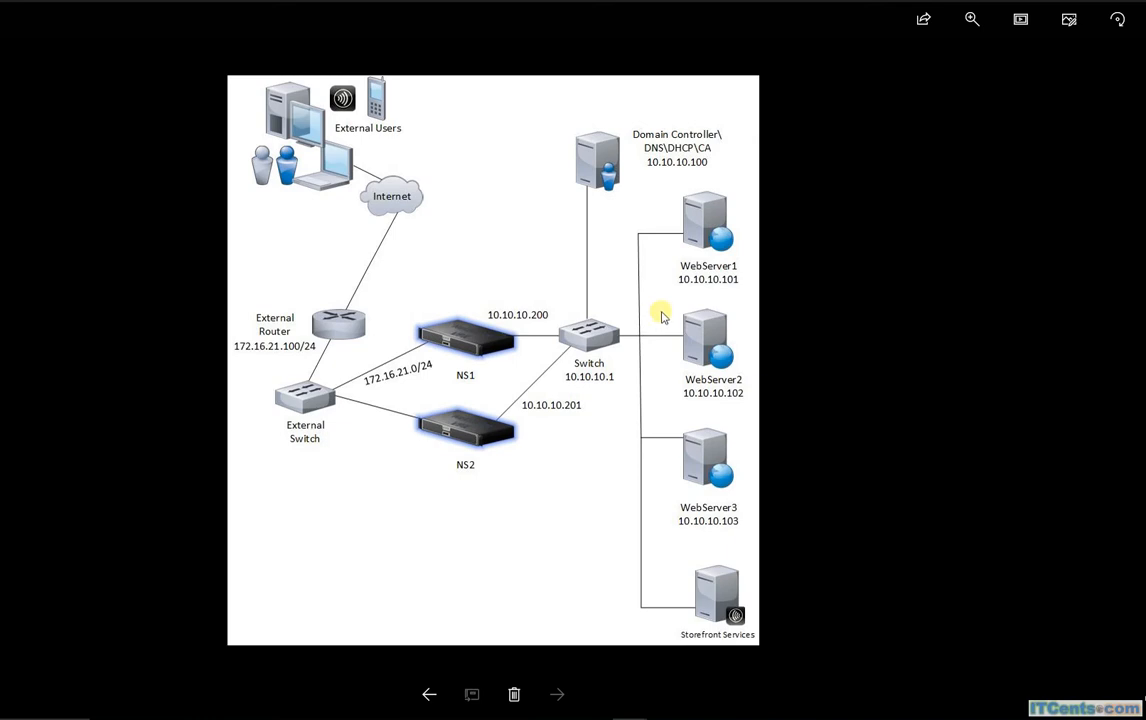
mouse_move(743, 178)
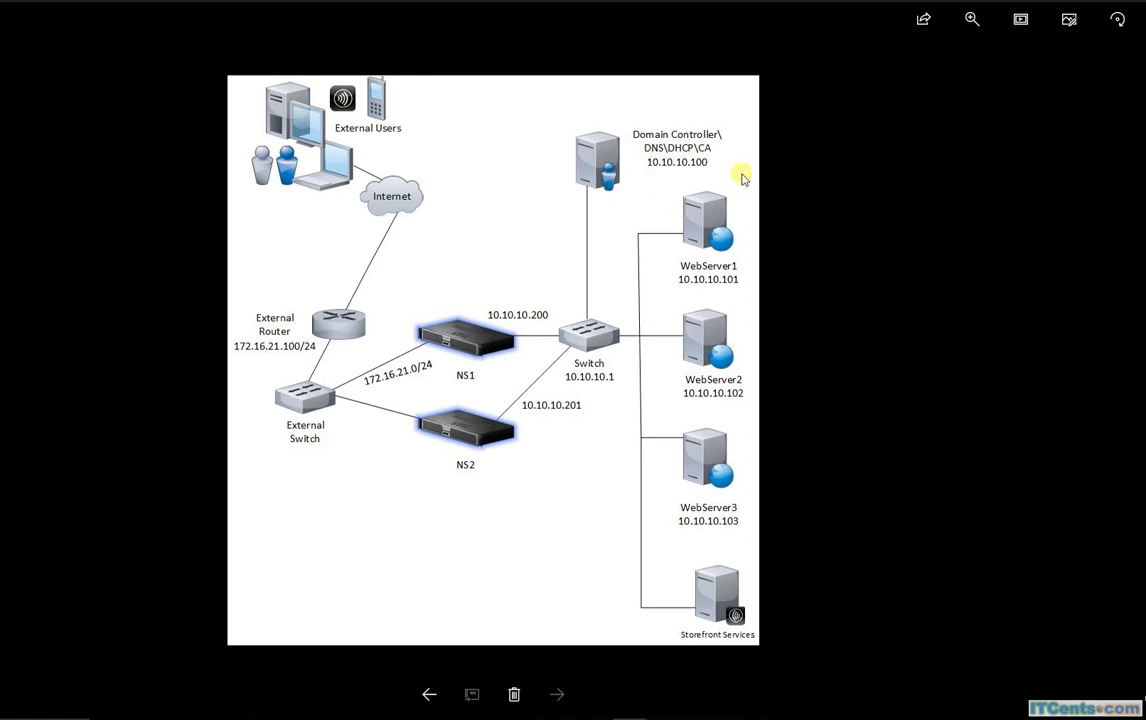
mouse_move(670, 135)
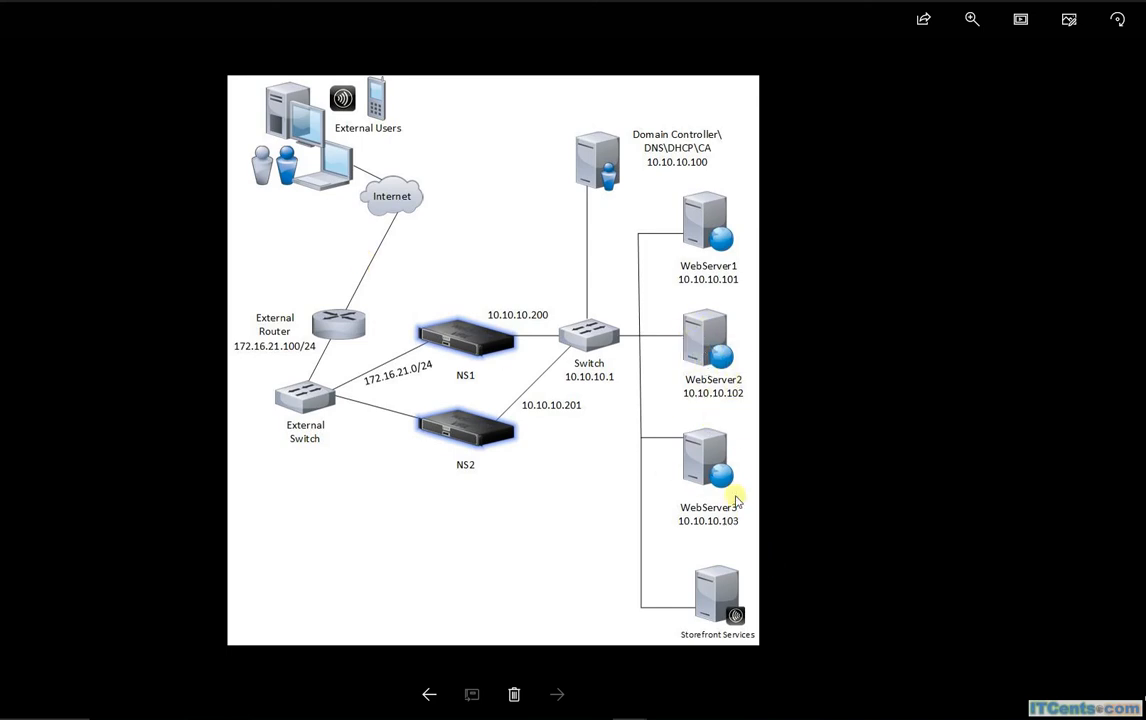
mouse_move(685, 347)
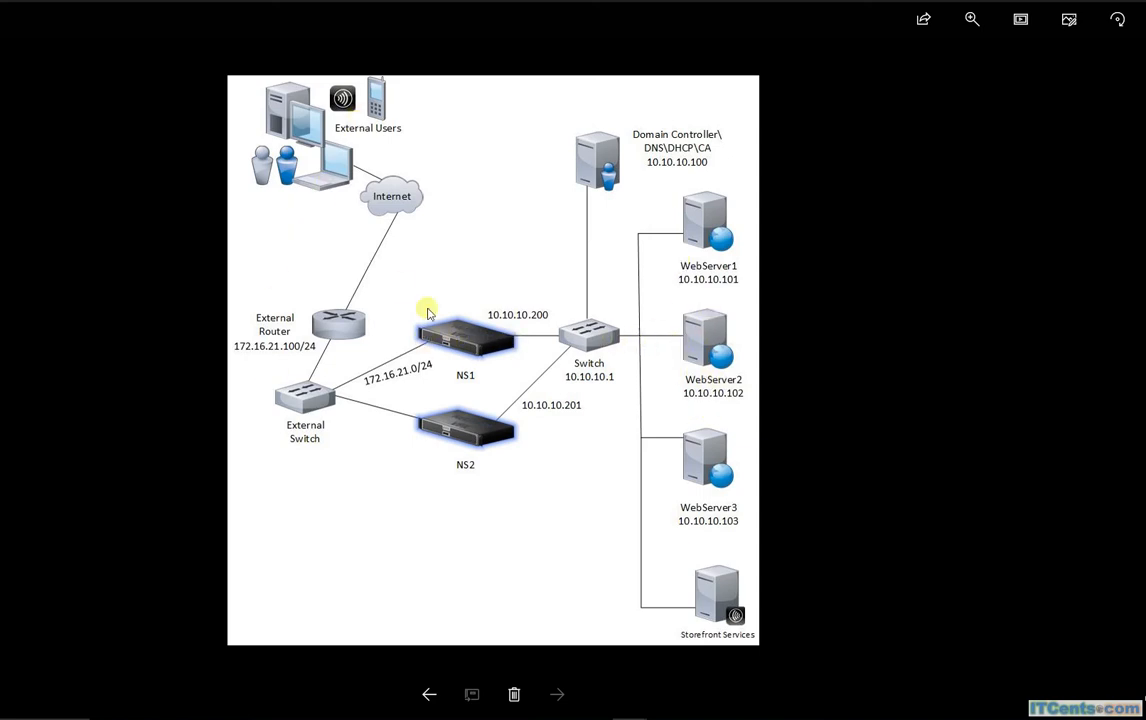
mouse_move(461, 279)
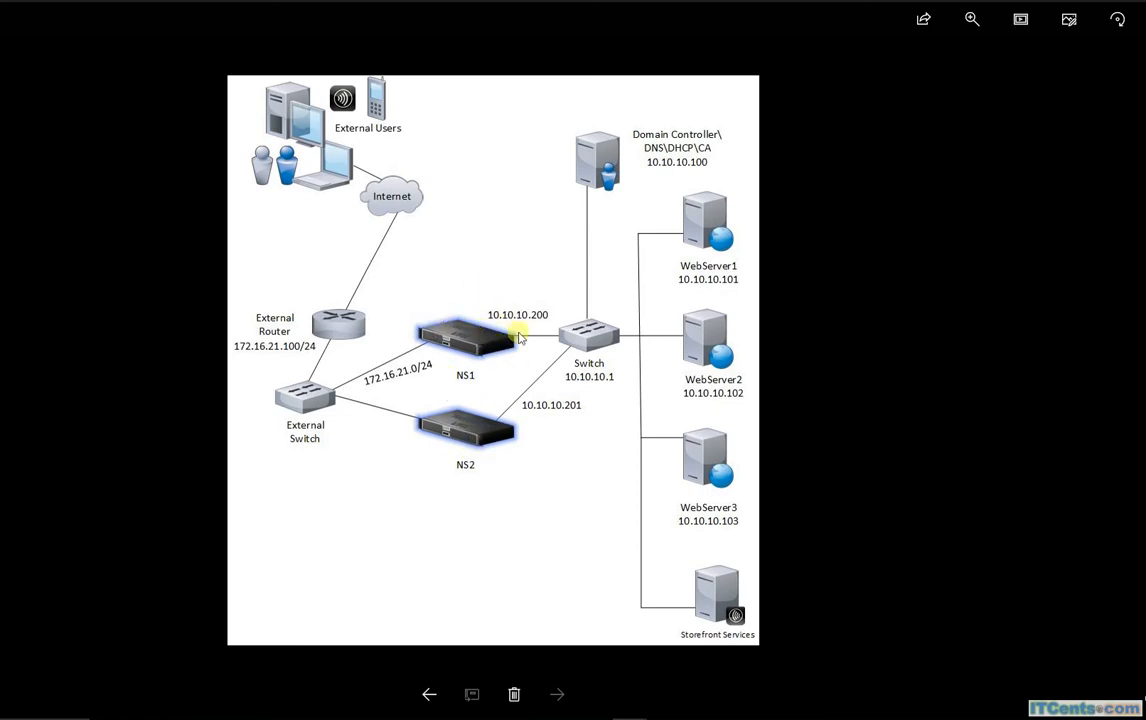
mouse_move(378, 398)
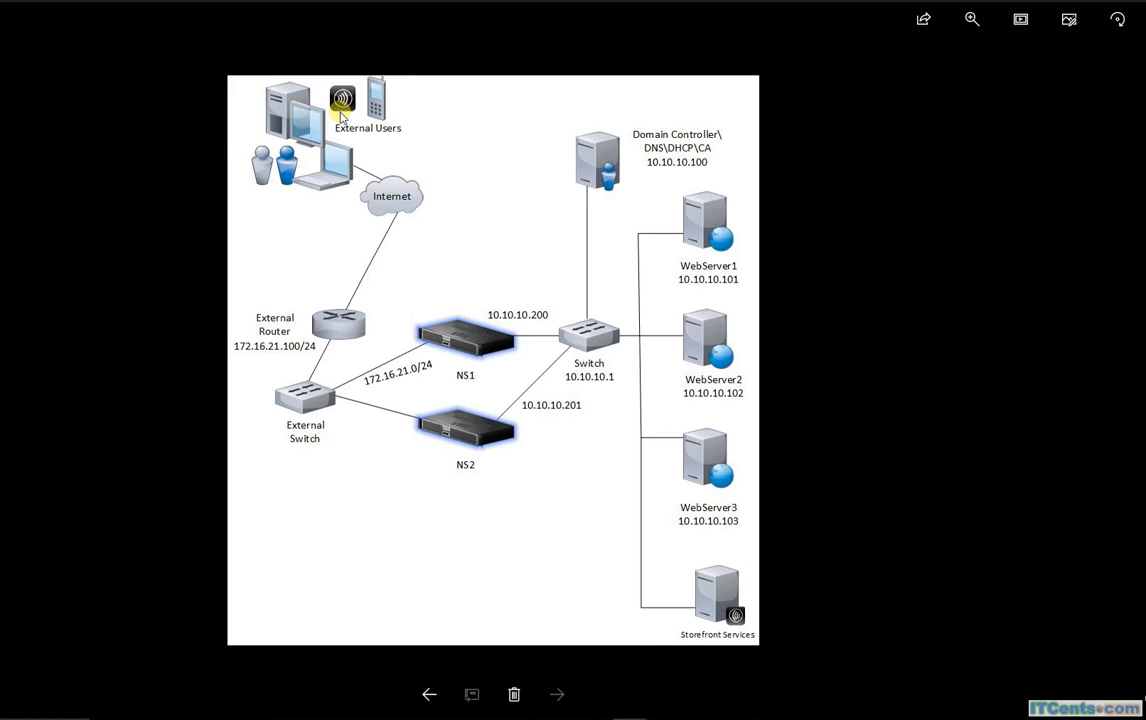
mouse_move(372, 295)
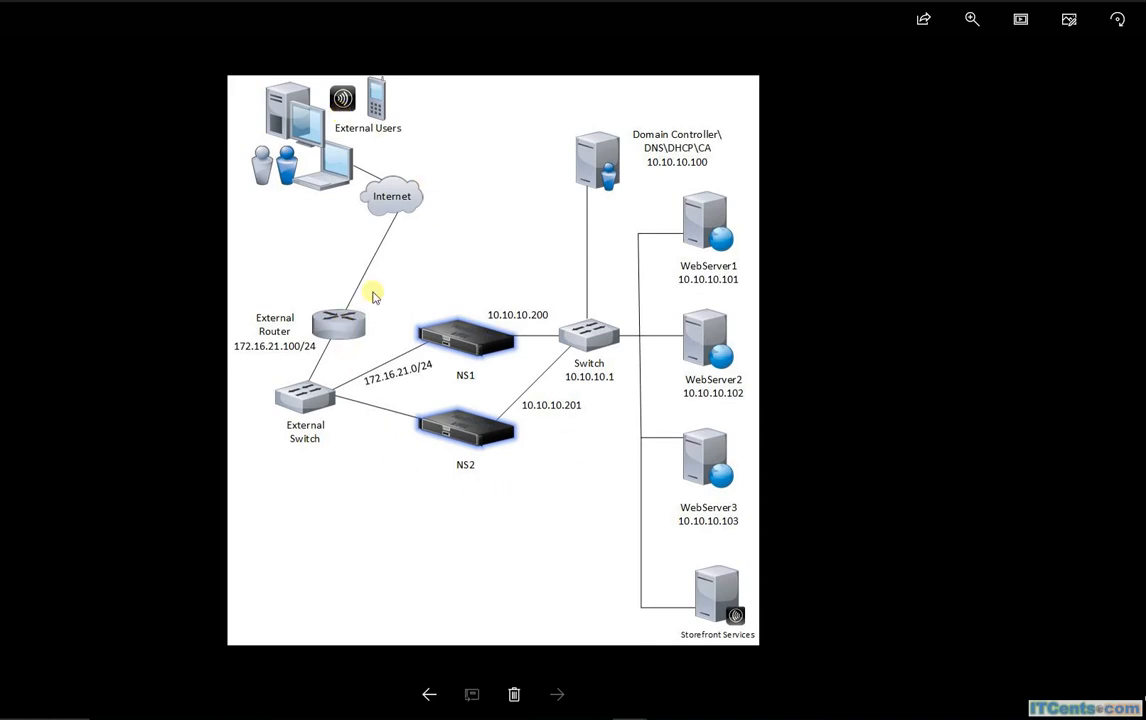
mouse_move(328, 344)
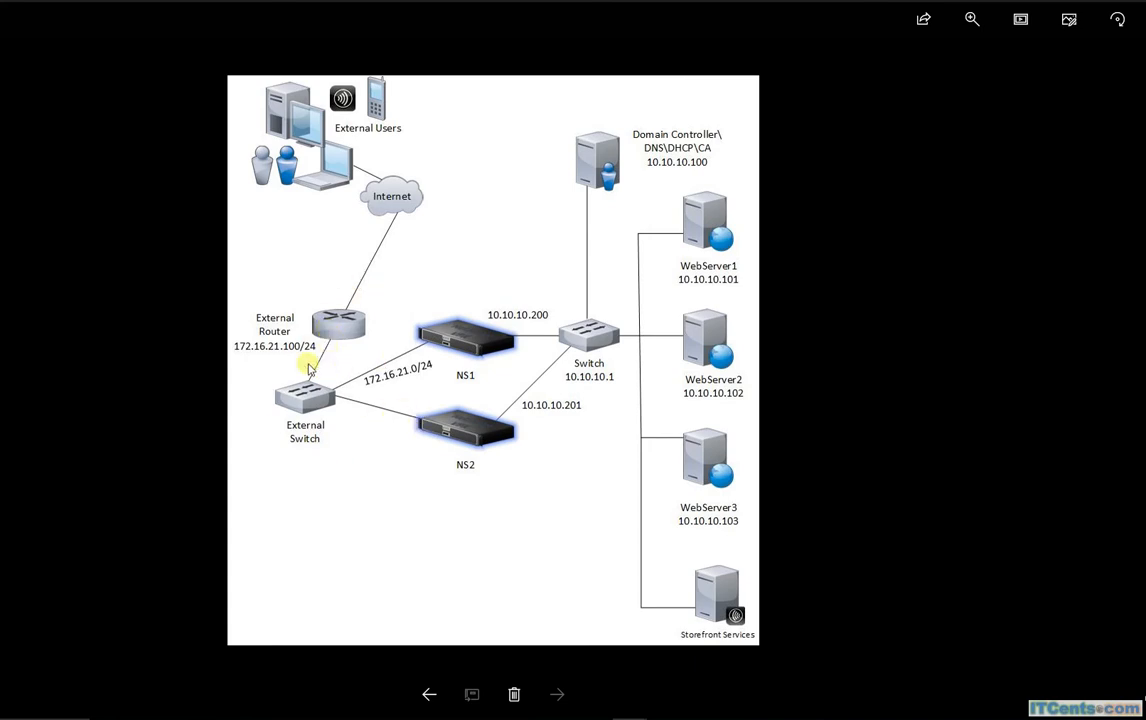
mouse_move(343, 379)
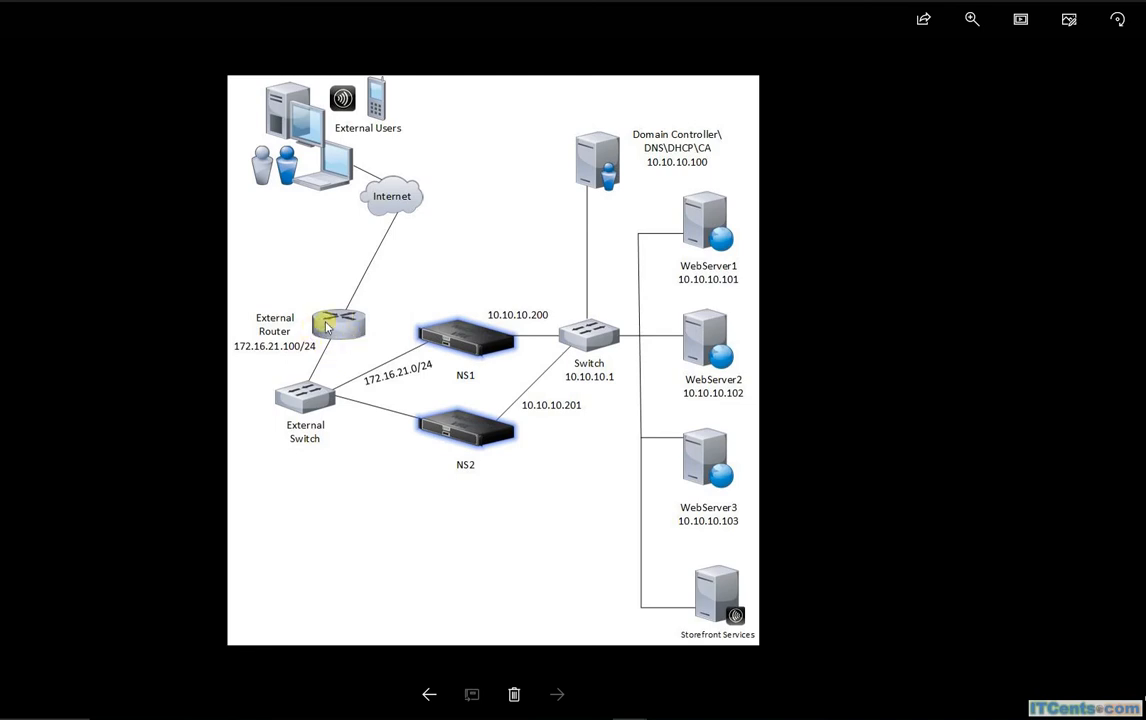
mouse_move(357, 327)
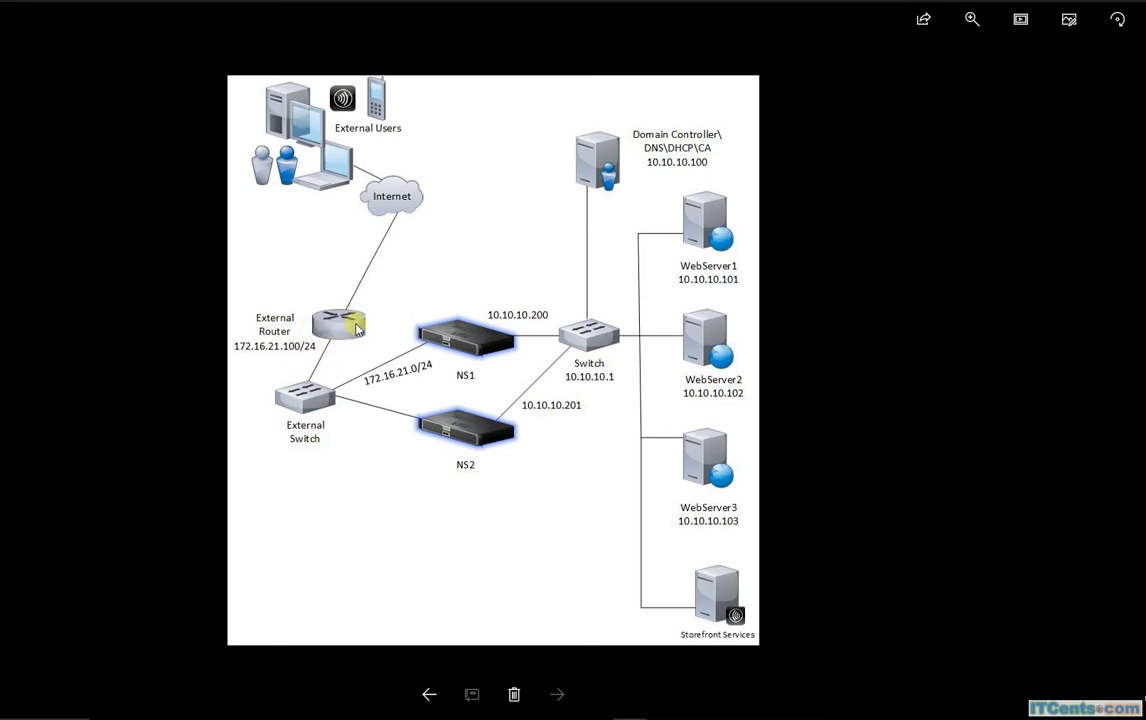
mouse_move(365, 343)
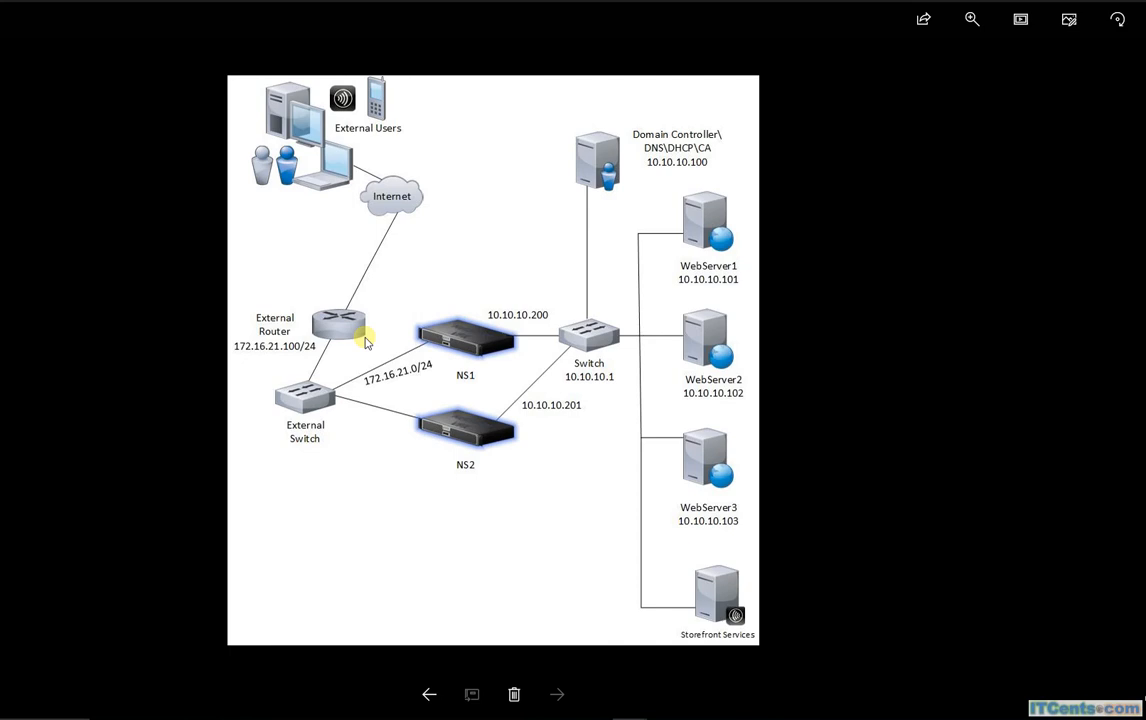
mouse_move(378, 333)
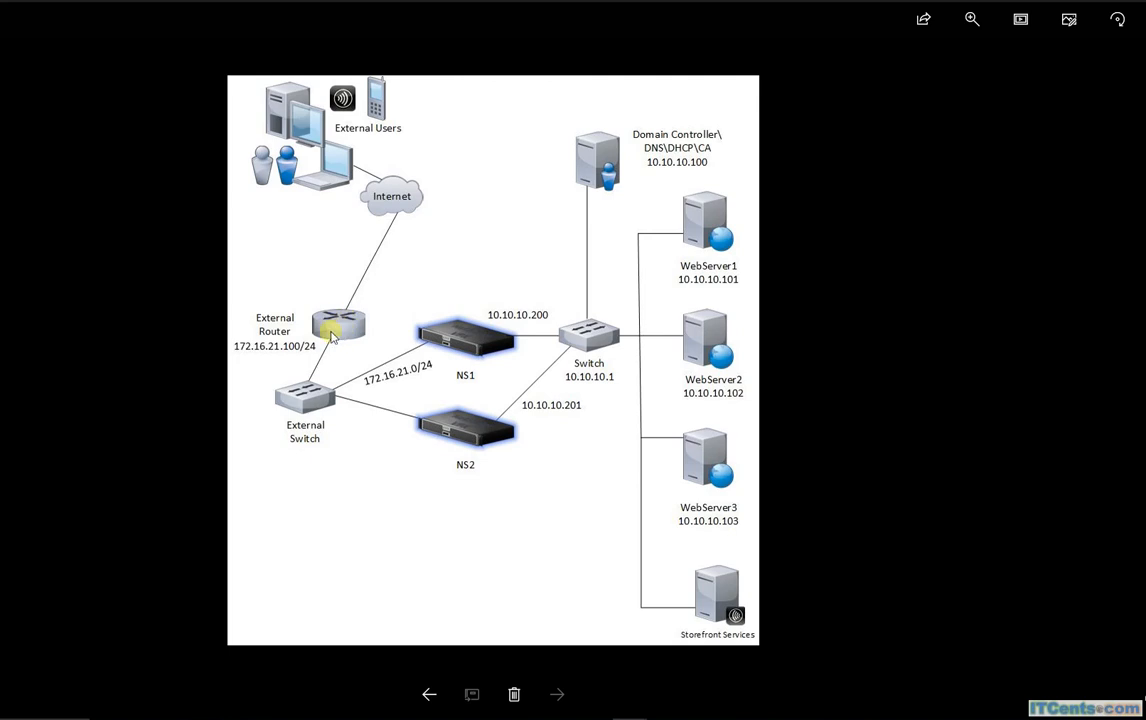
mouse_move(462, 414)
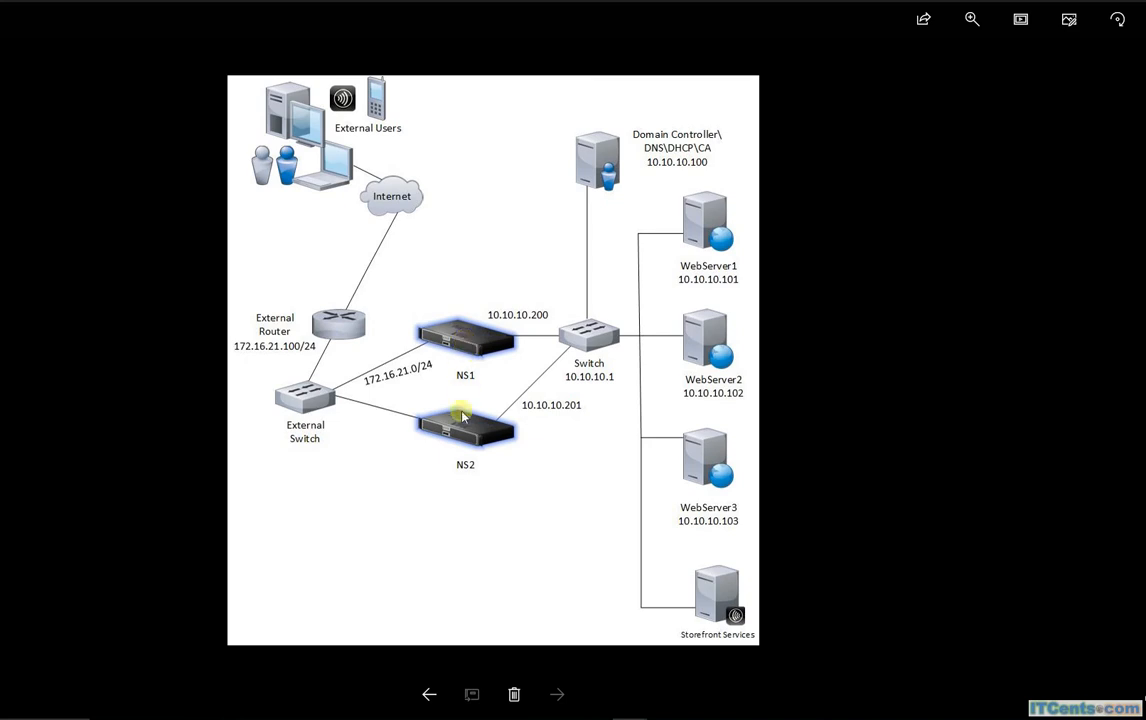
mouse_move(475, 430)
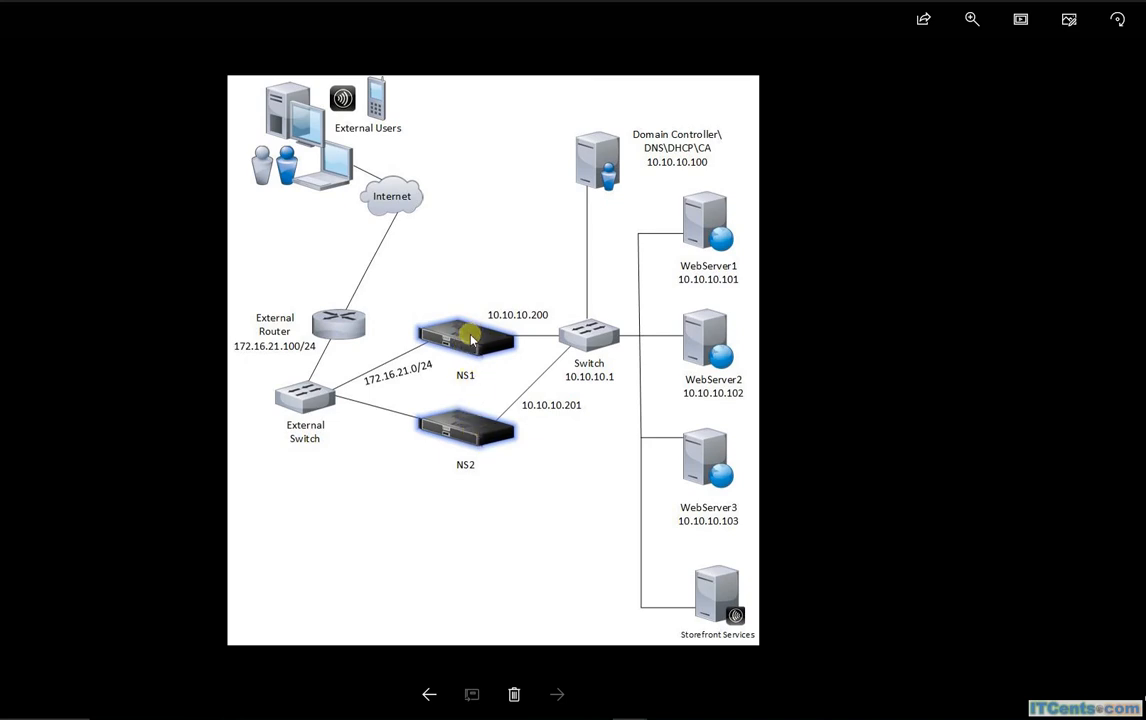
mouse_move(460, 348)
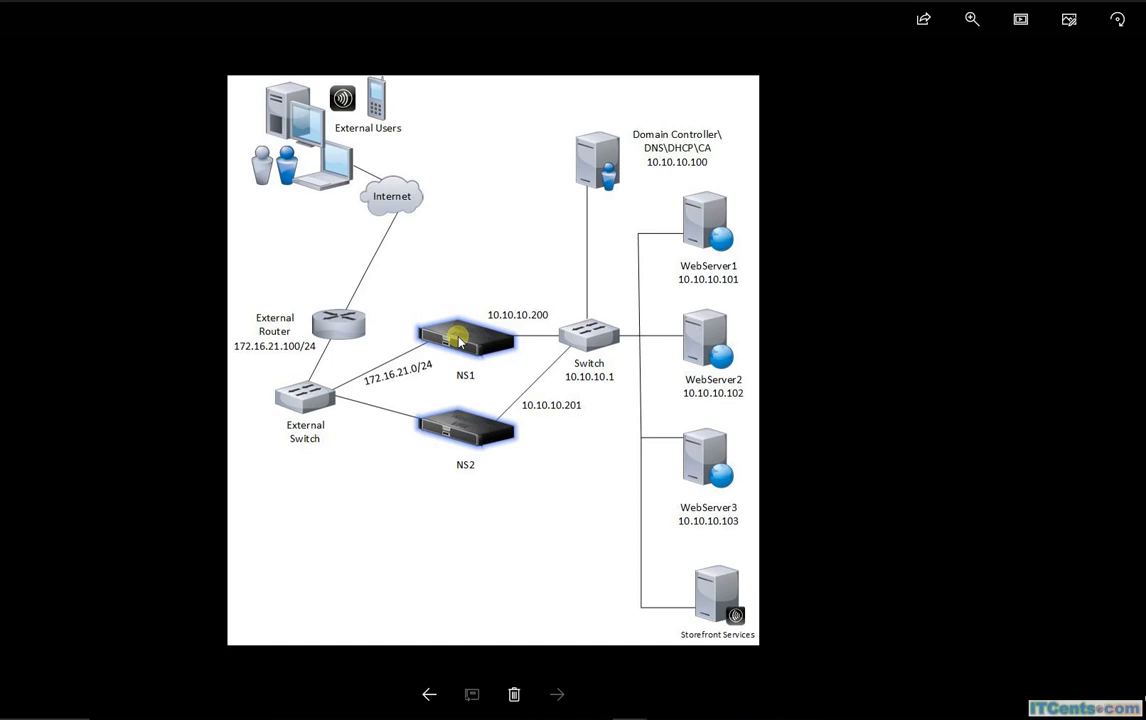
mouse_move(339, 322)
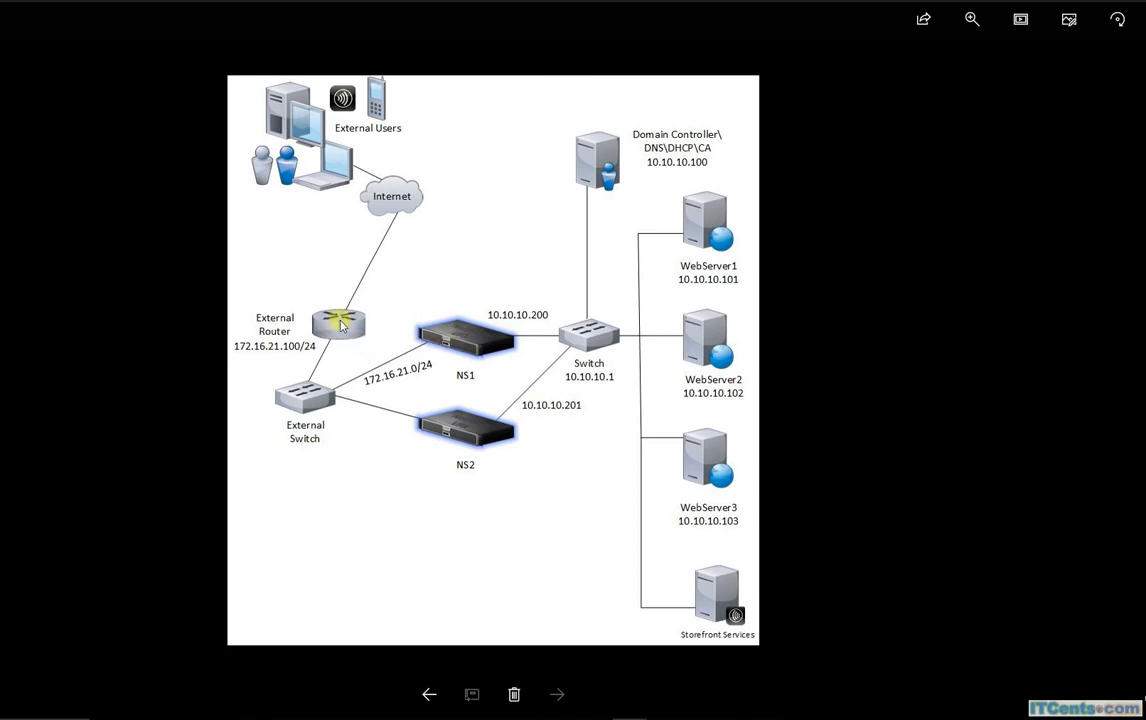
mouse_move(428, 345)
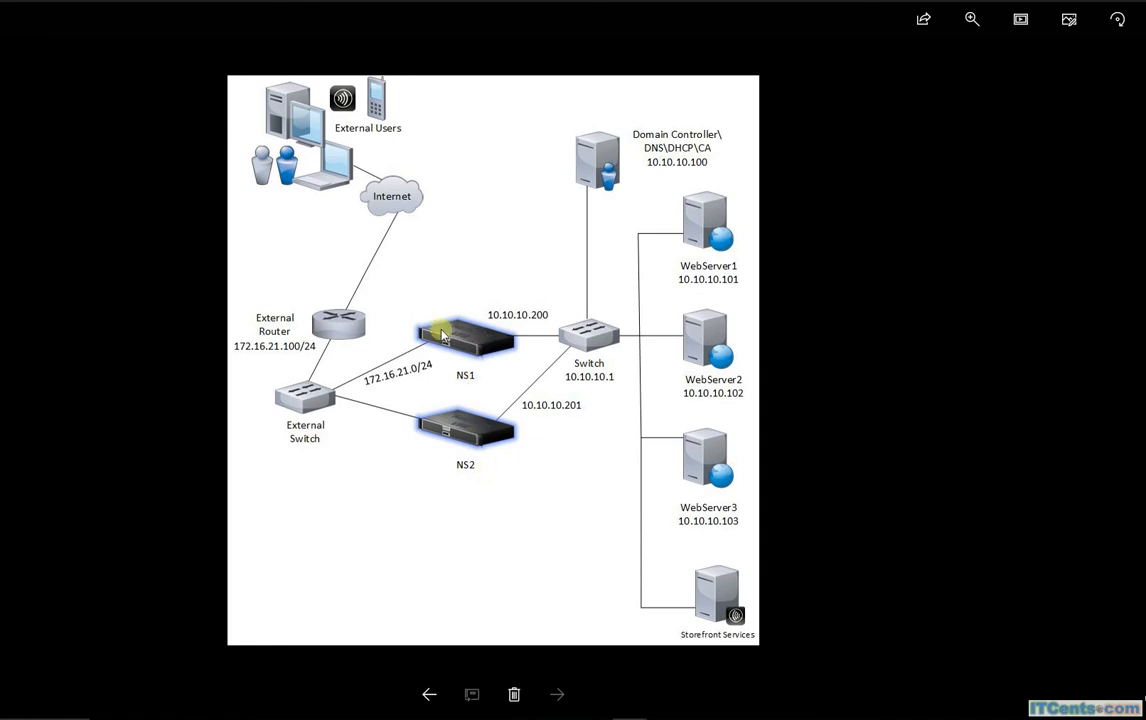
mouse_move(620, 502)
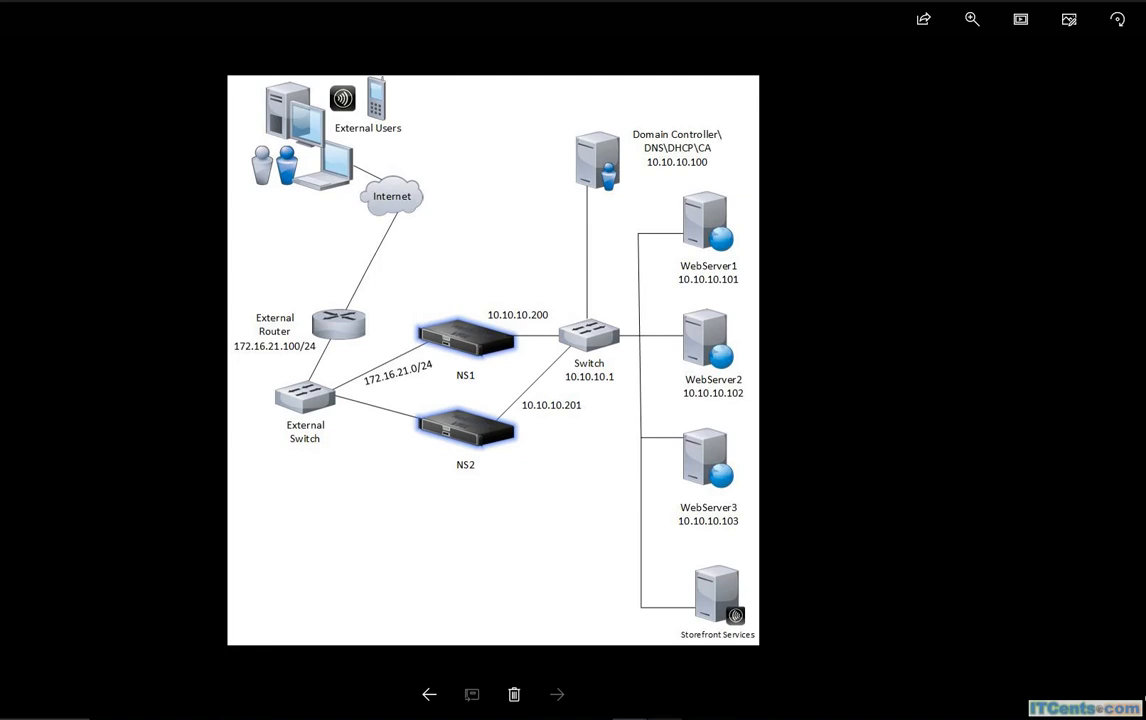
Advance to the next picture, the one-arm DMZ deployment diagram with two firewalls.
click(557, 693)
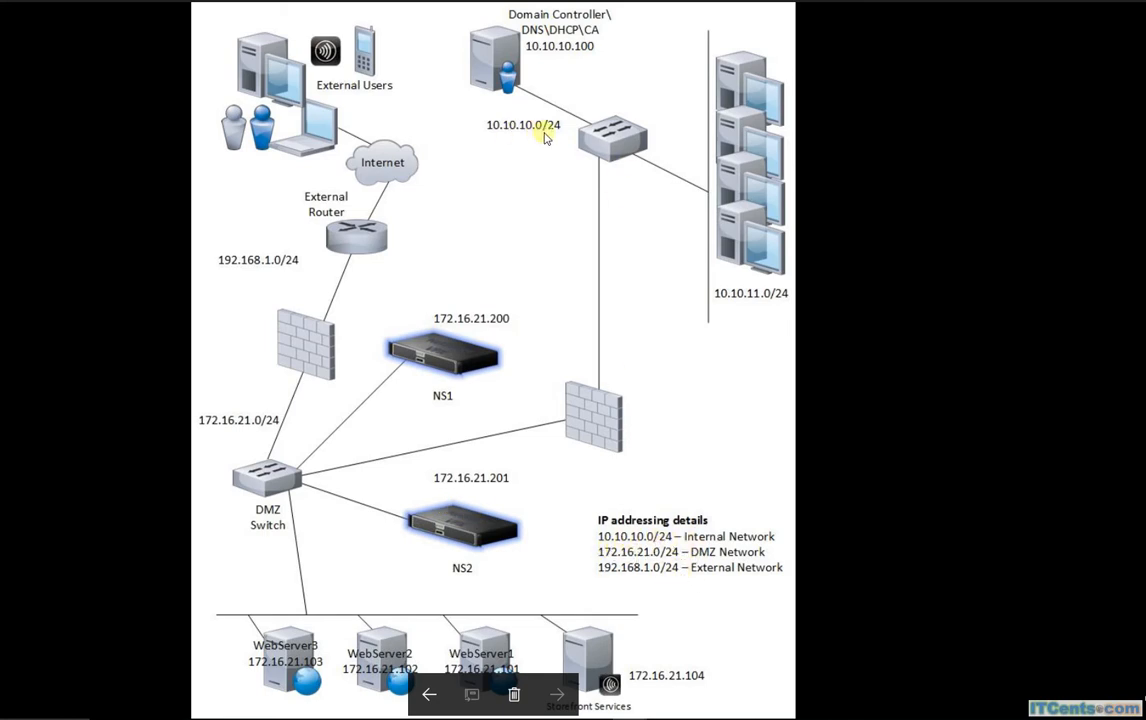
mouse_move(712, 578)
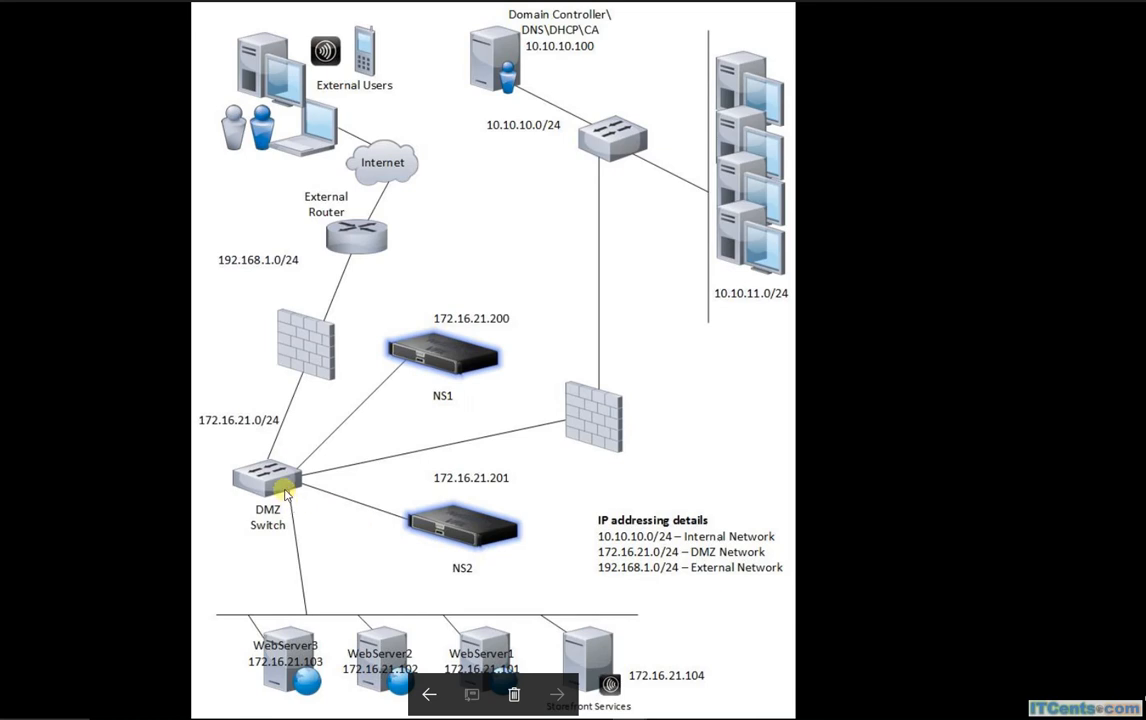
mouse_move(745, 430)
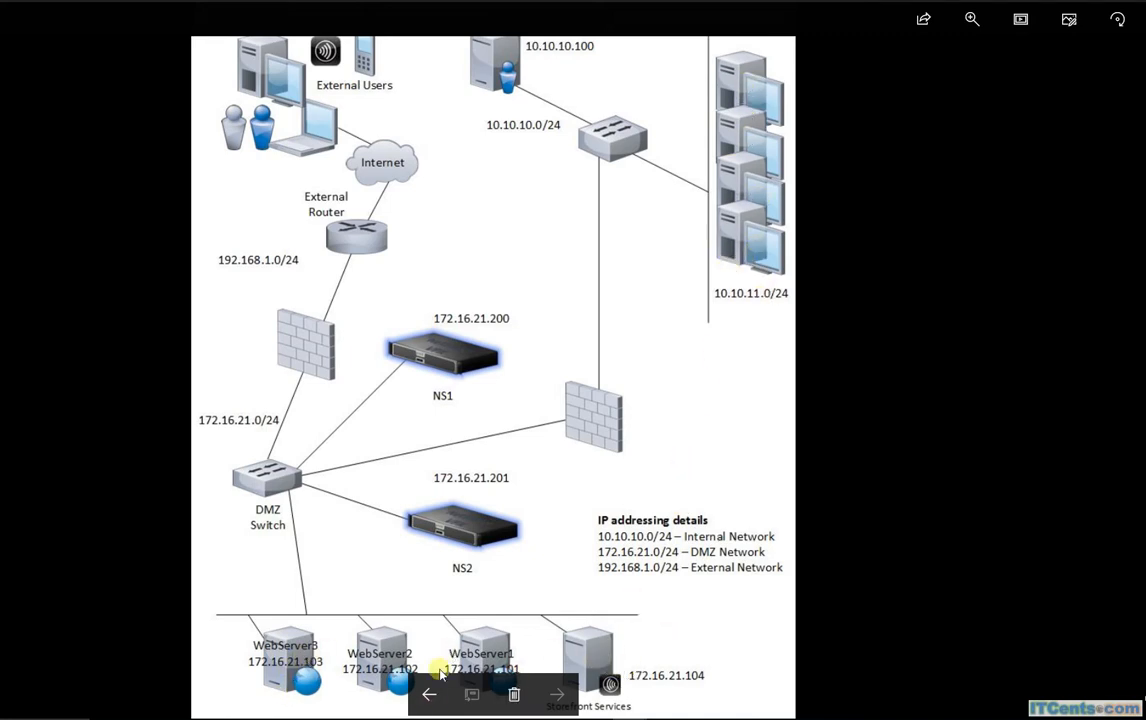
mouse_move(553, 670)
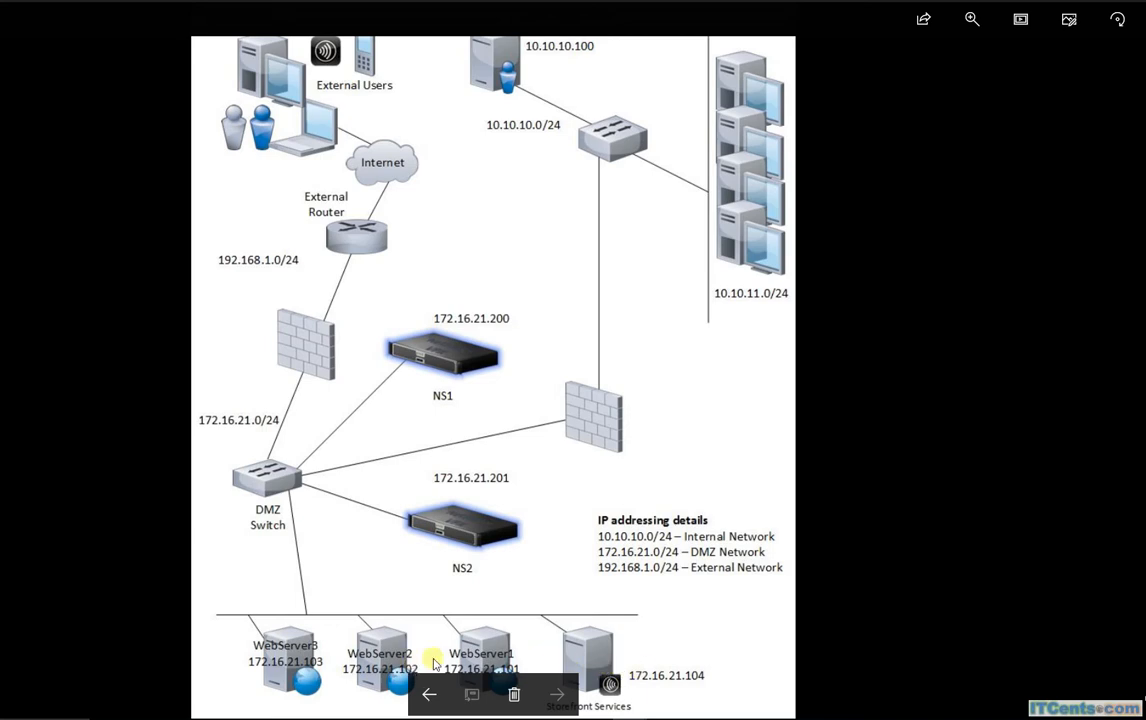
mouse_move(224, 316)
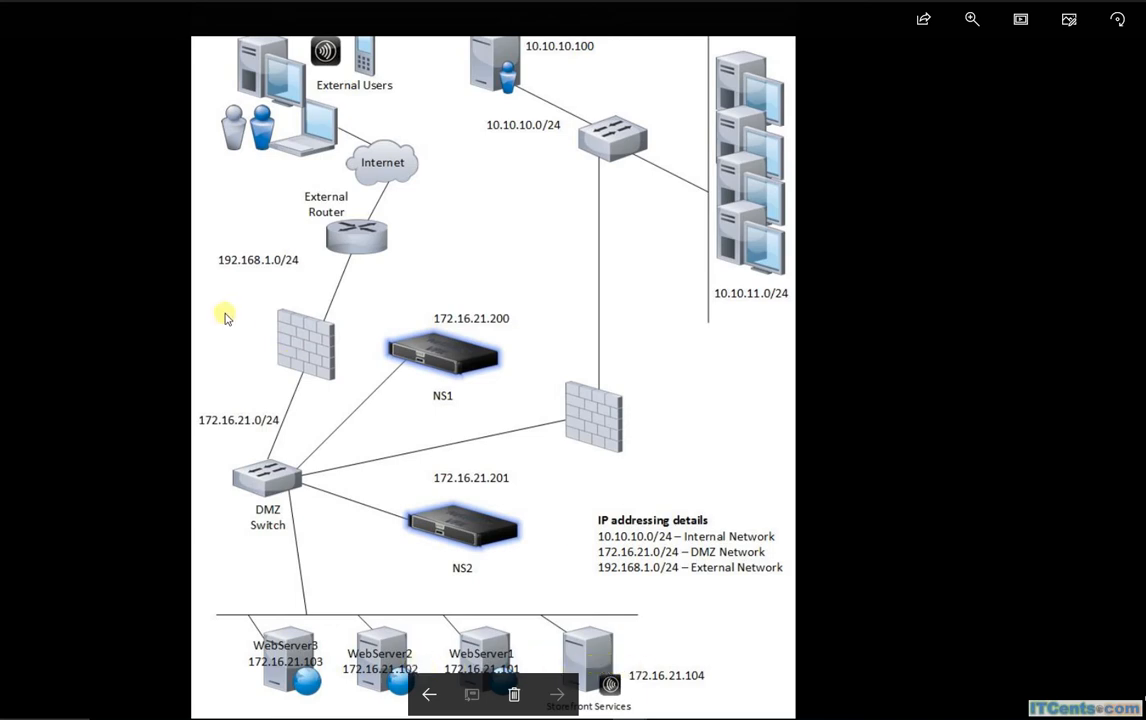
mouse_move(323, 235)
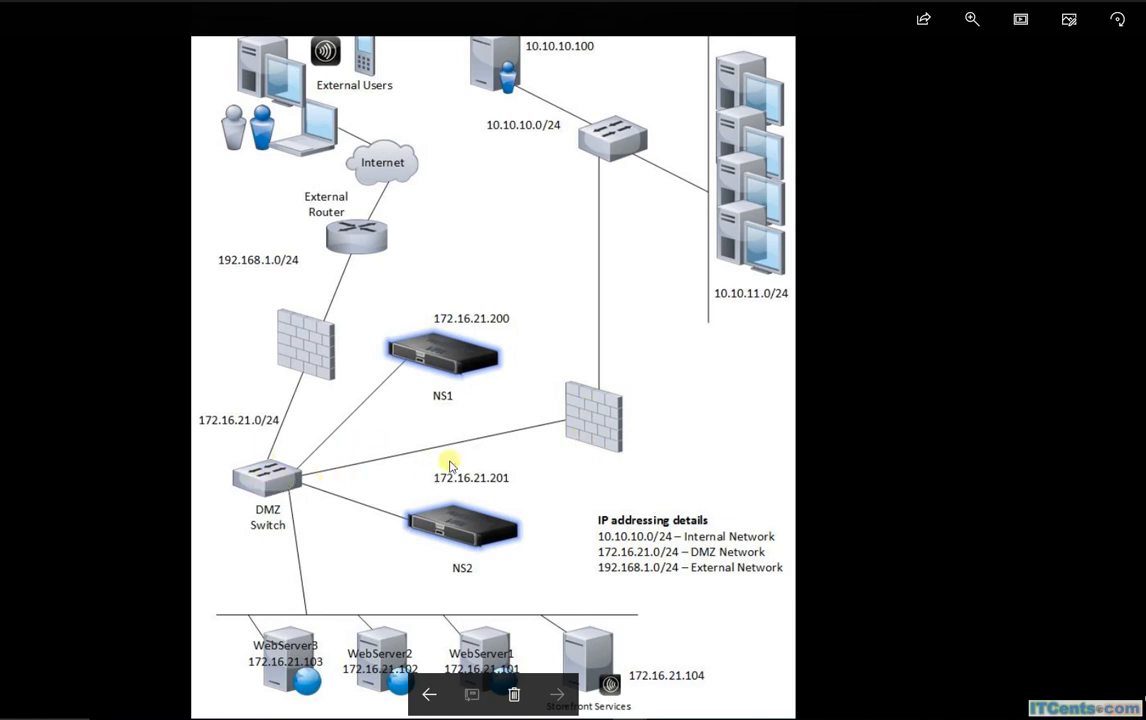
mouse_move(623, 213)
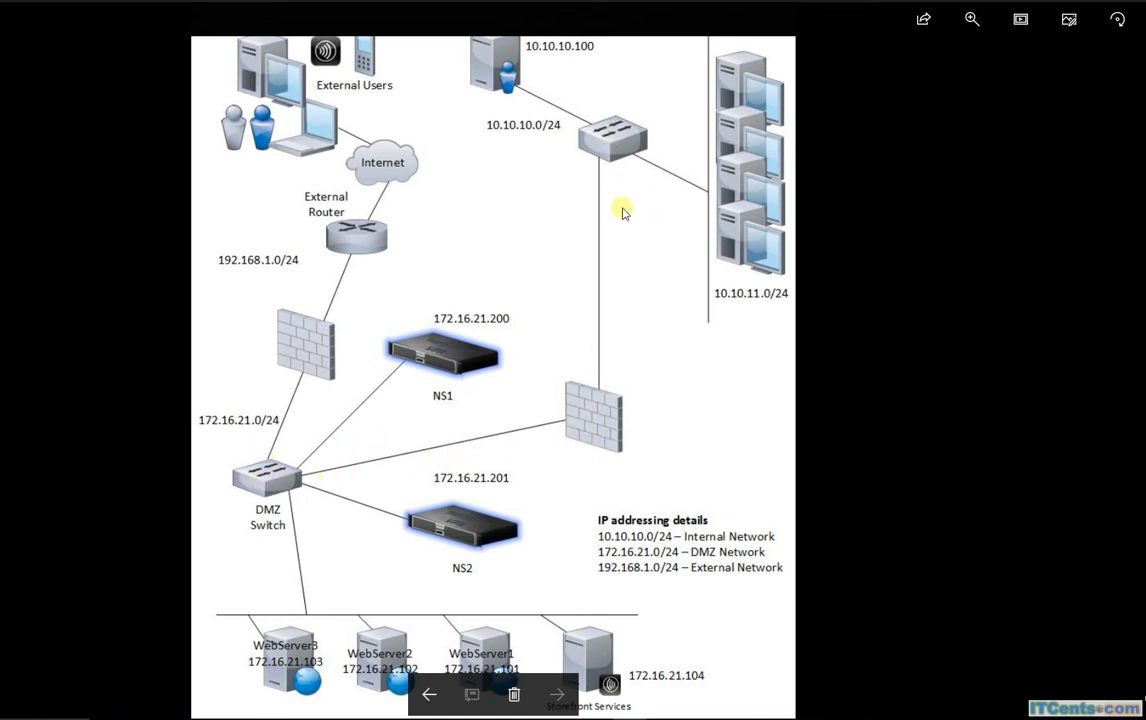
mouse_move(697, 178)
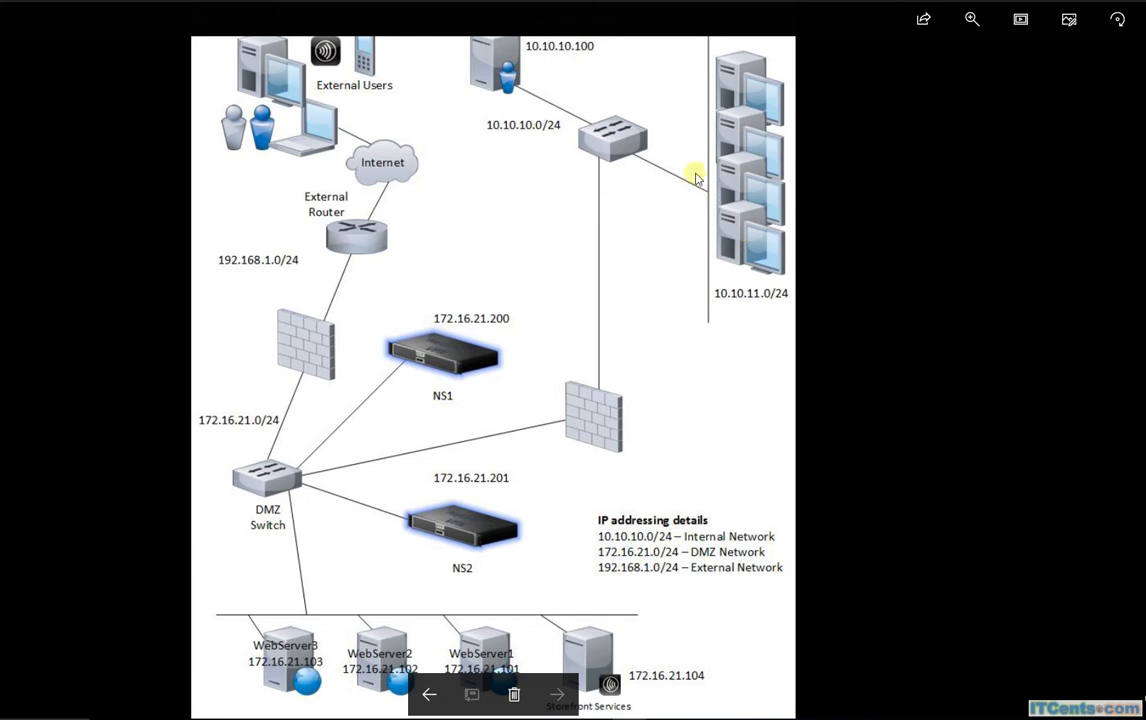
mouse_move(737, 211)
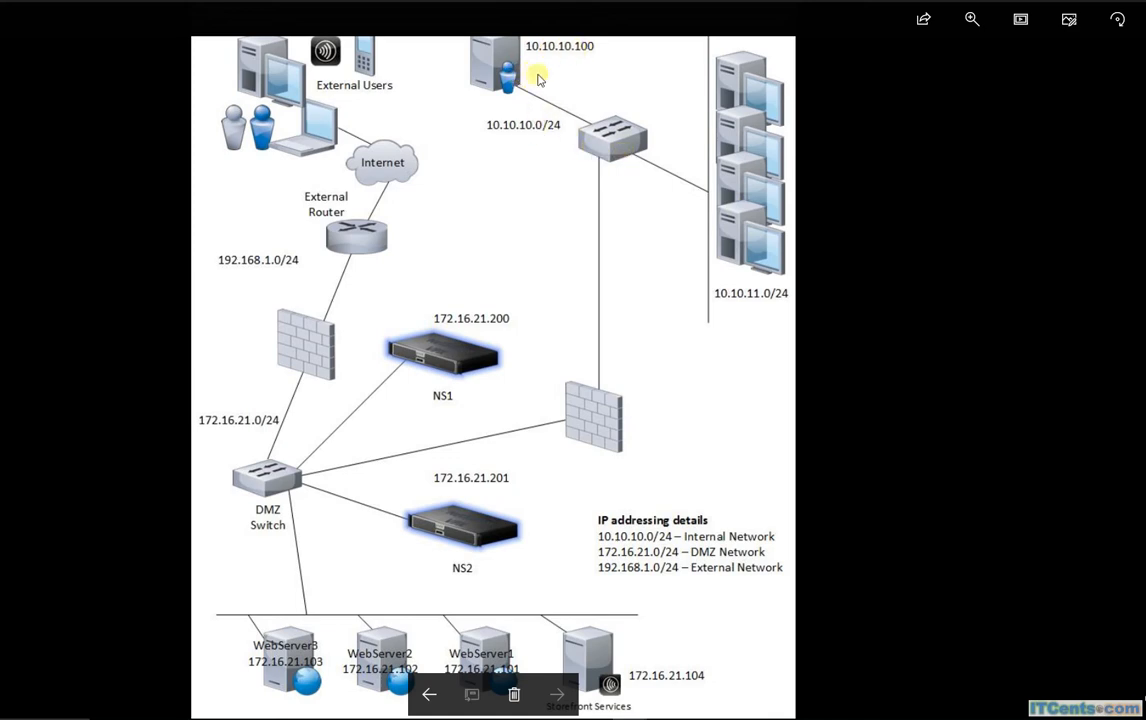
mouse_move(790, 204)
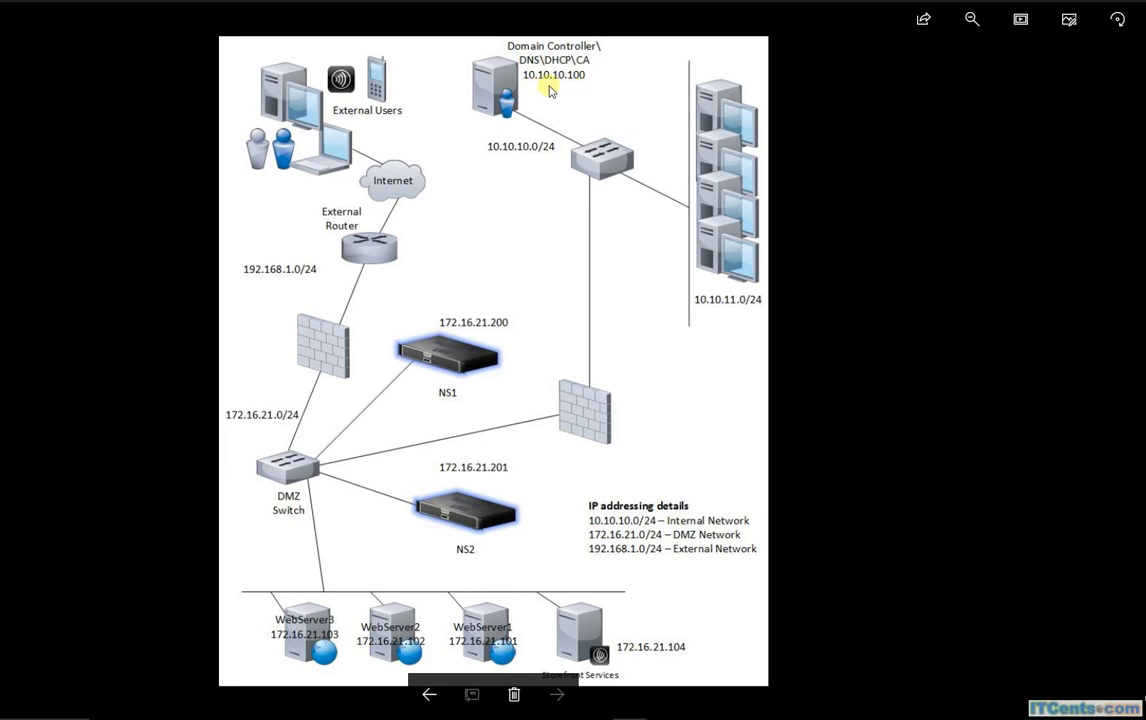
mouse_move(573, 97)
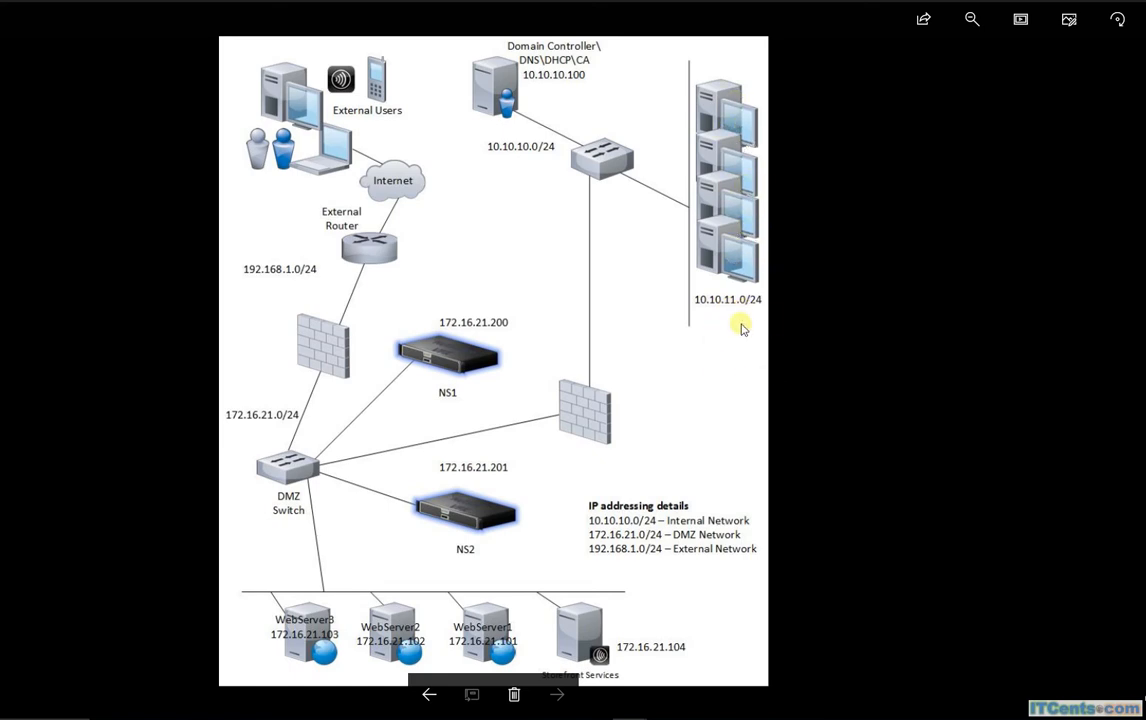
mouse_move(757, 310)
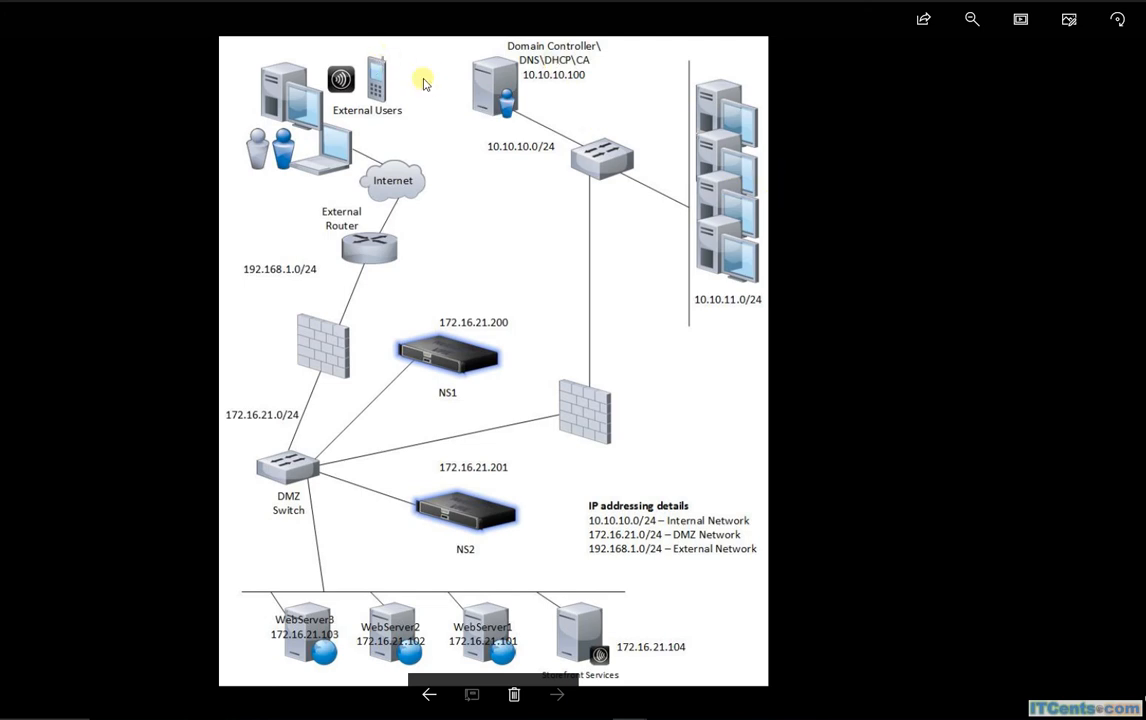
mouse_move(647, 107)
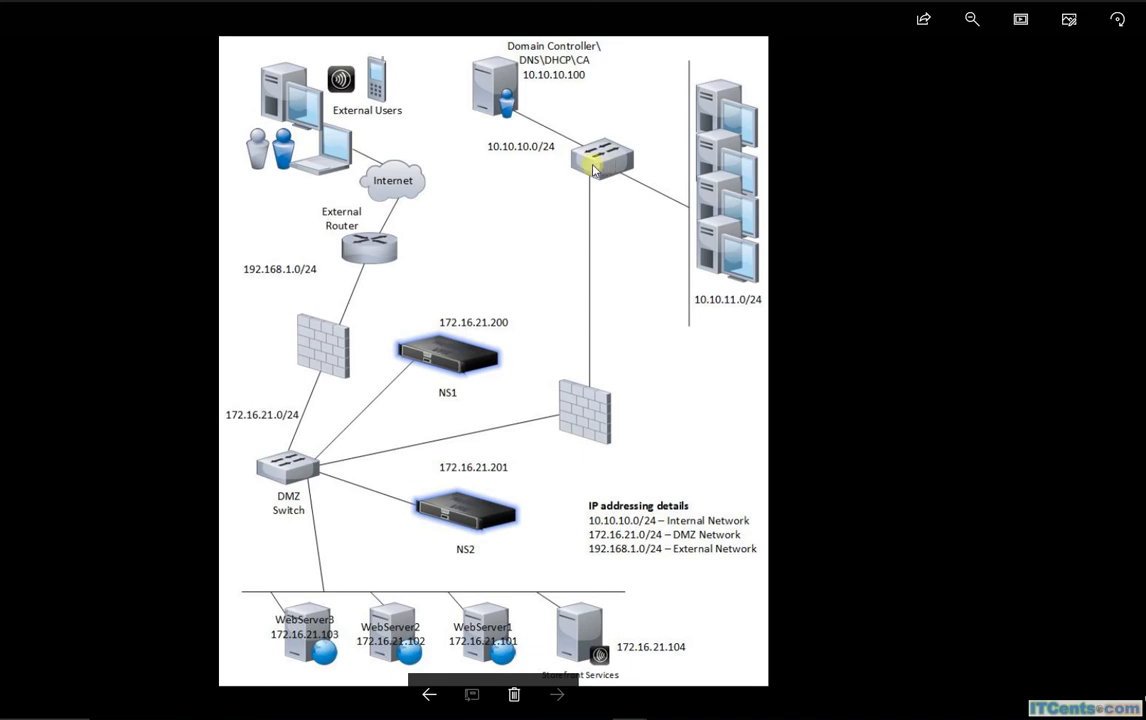
mouse_move(603, 318)
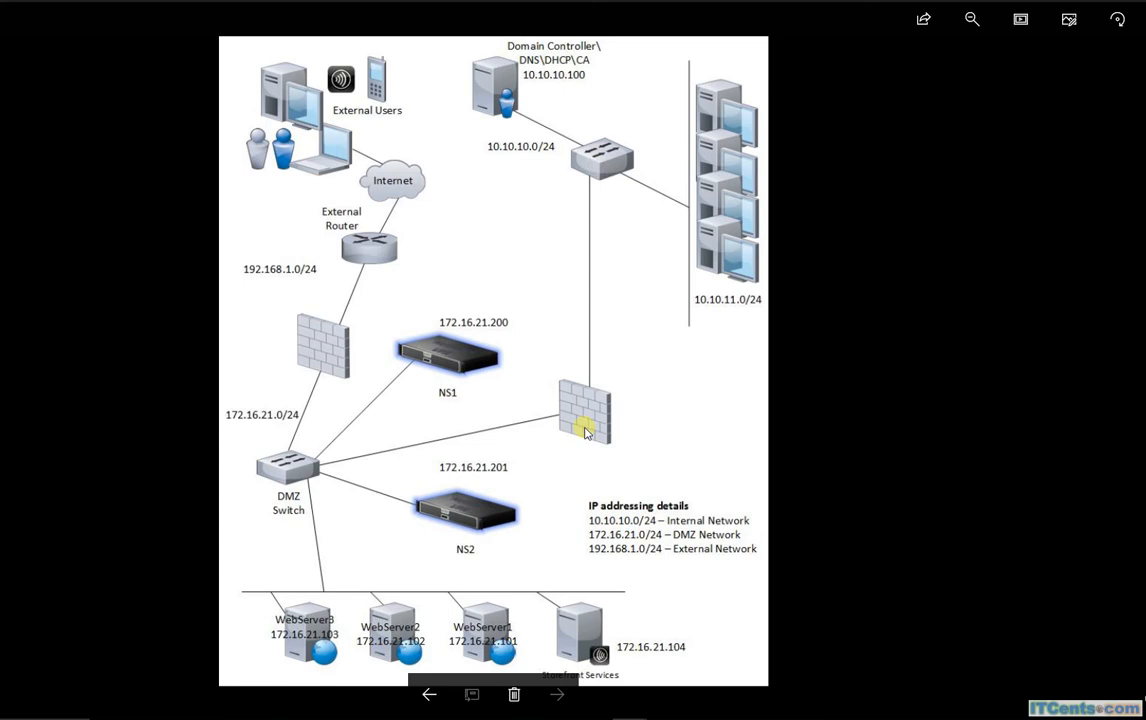
mouse_move(575, 428)
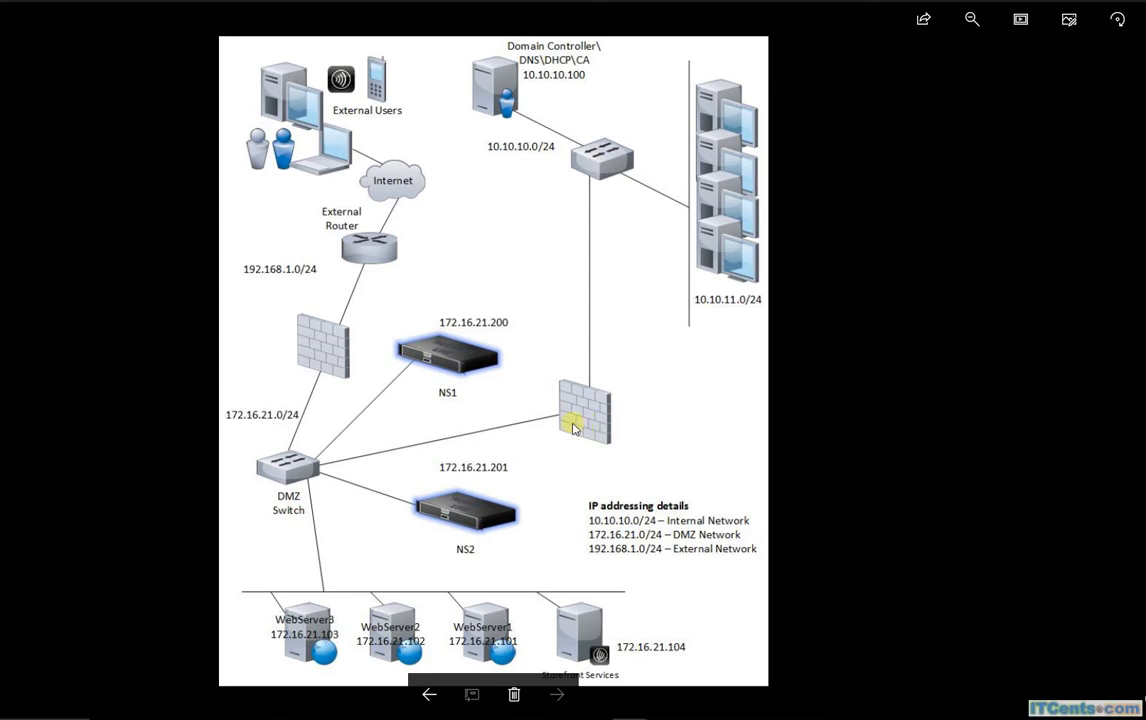
mouse_move(295, 336)
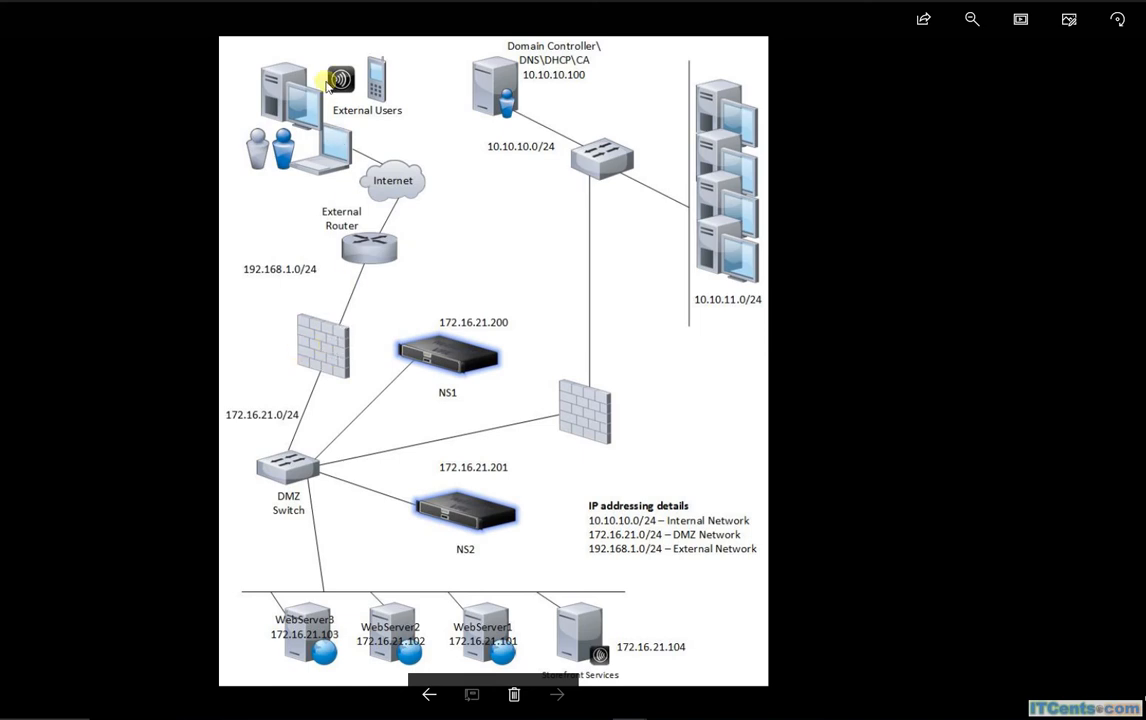
mouse_move(428, 388)
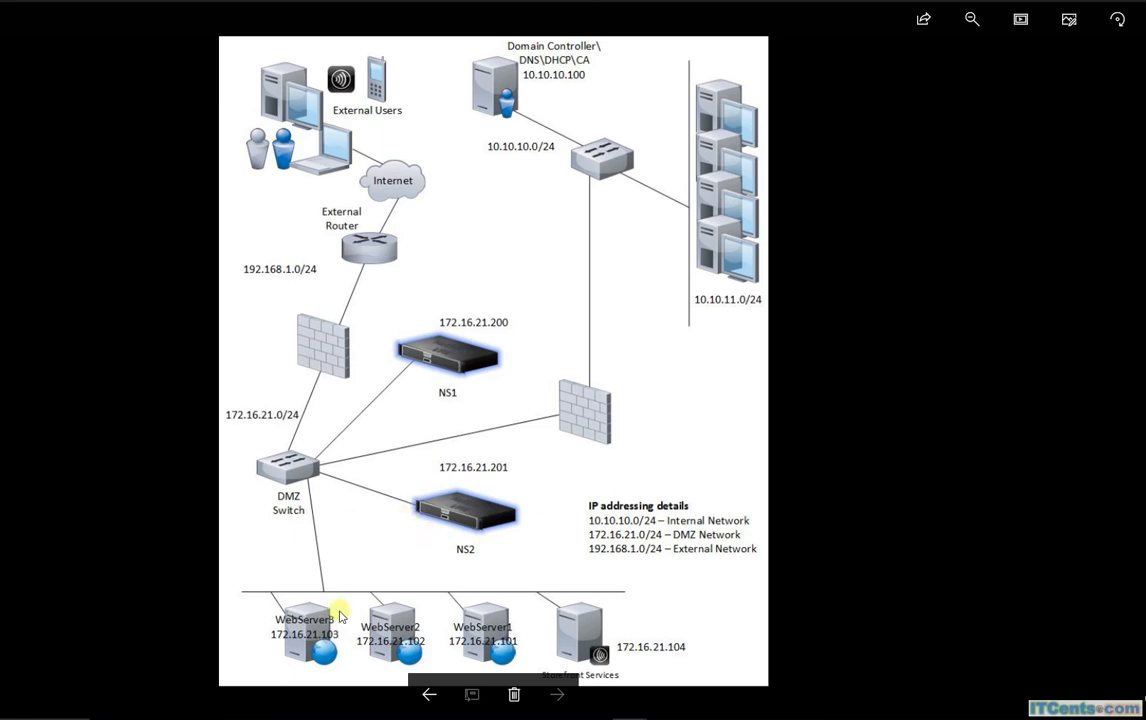
mouse_move(467, 340)
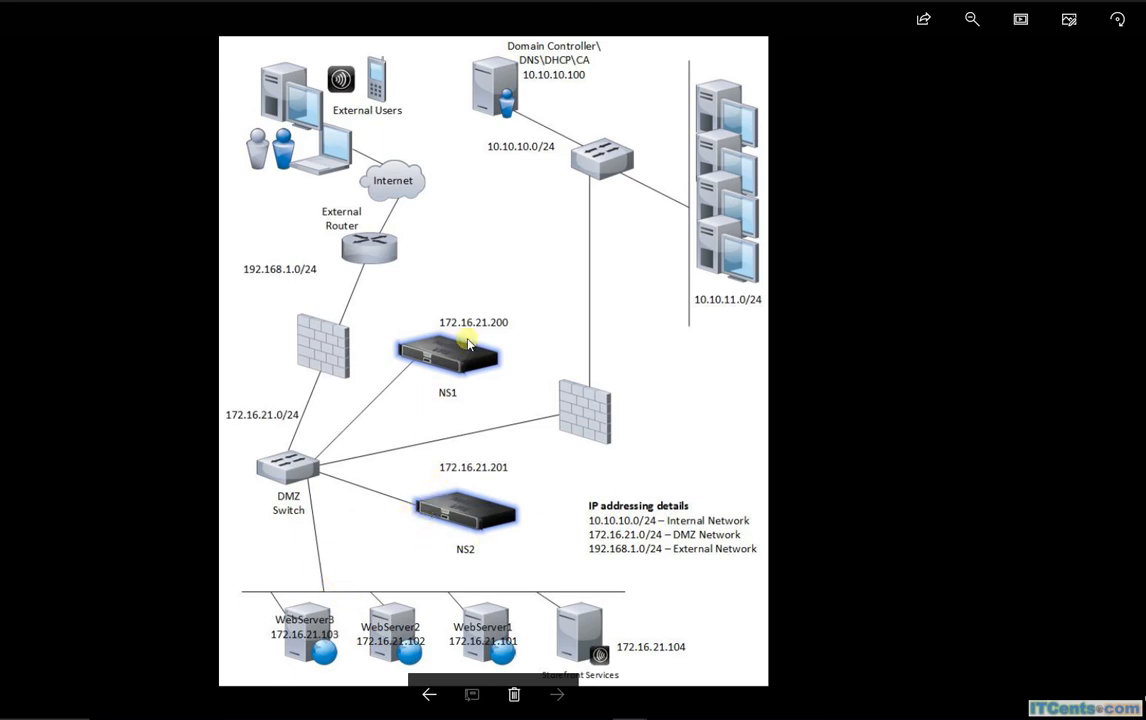
mouse_move(486, 405)
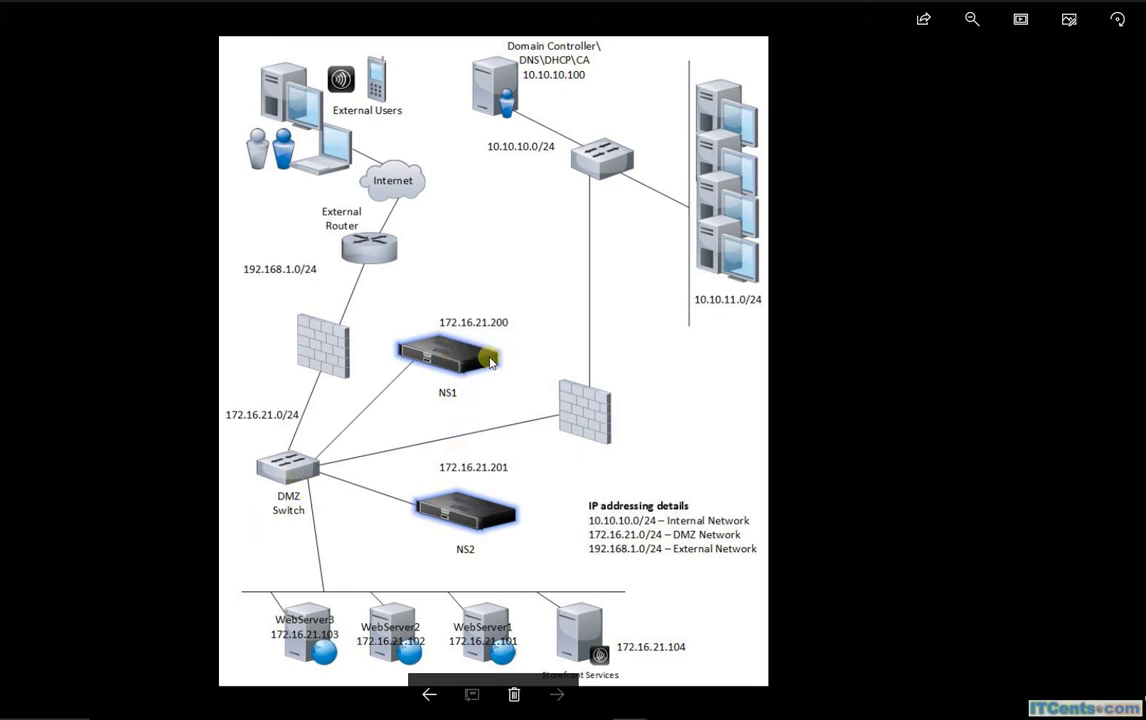
mouse_move(274, 531)
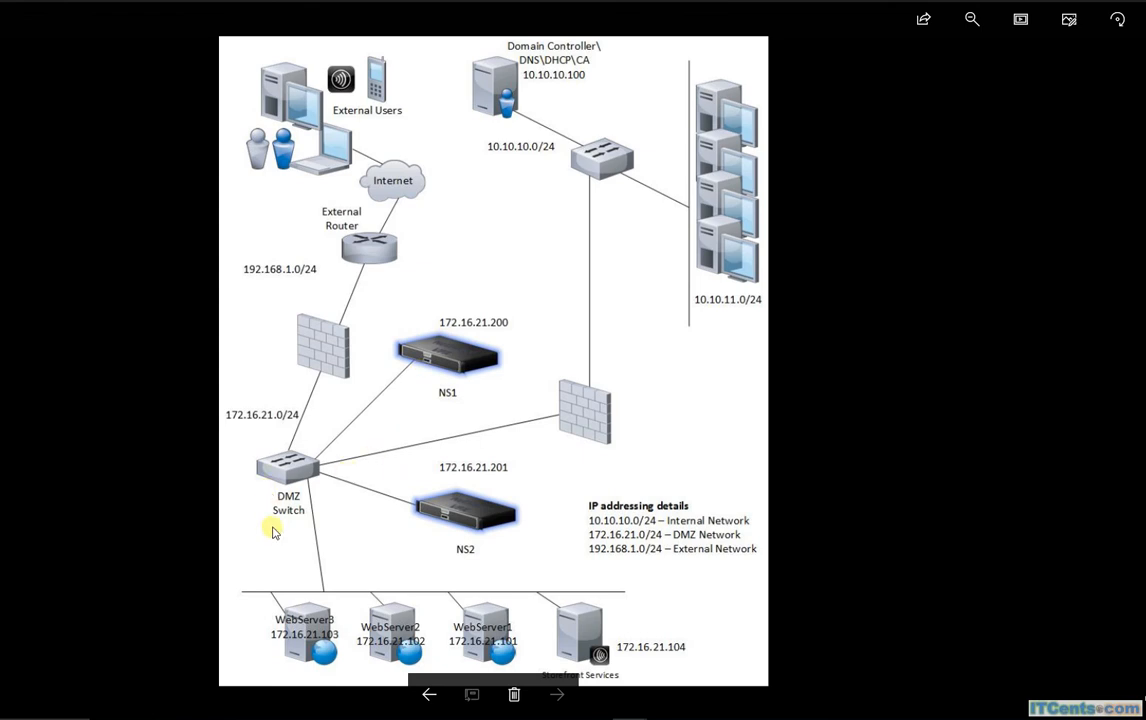
mouse_move(275, 516)
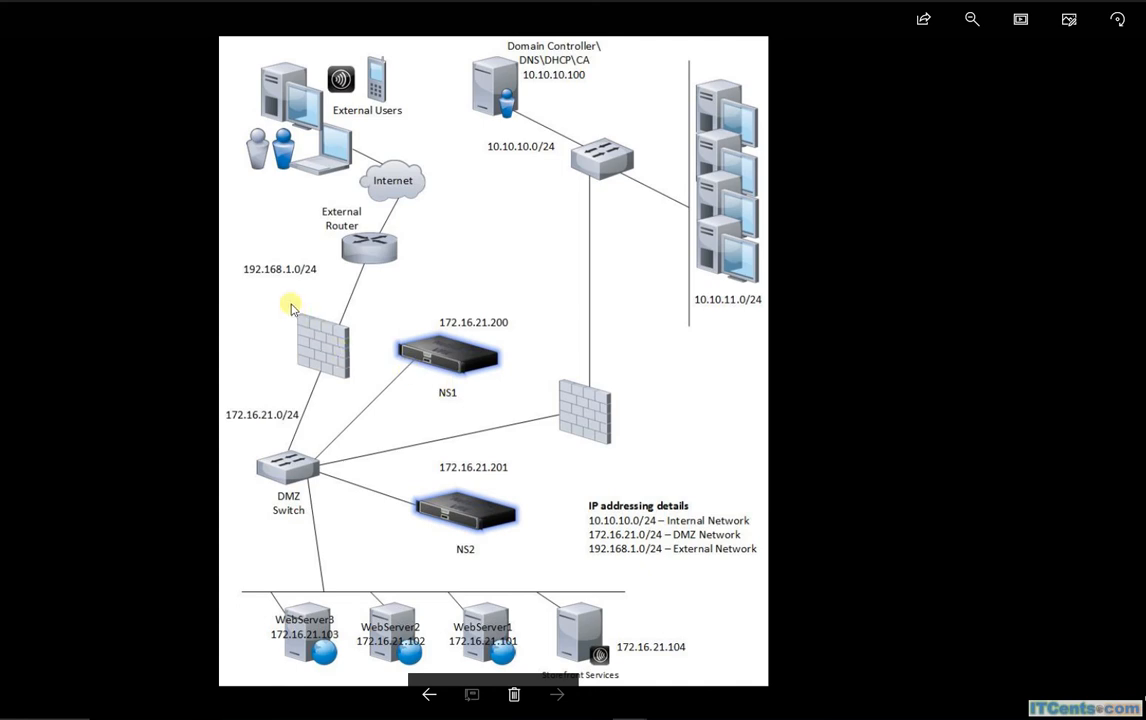
mouse_move(350, 350)
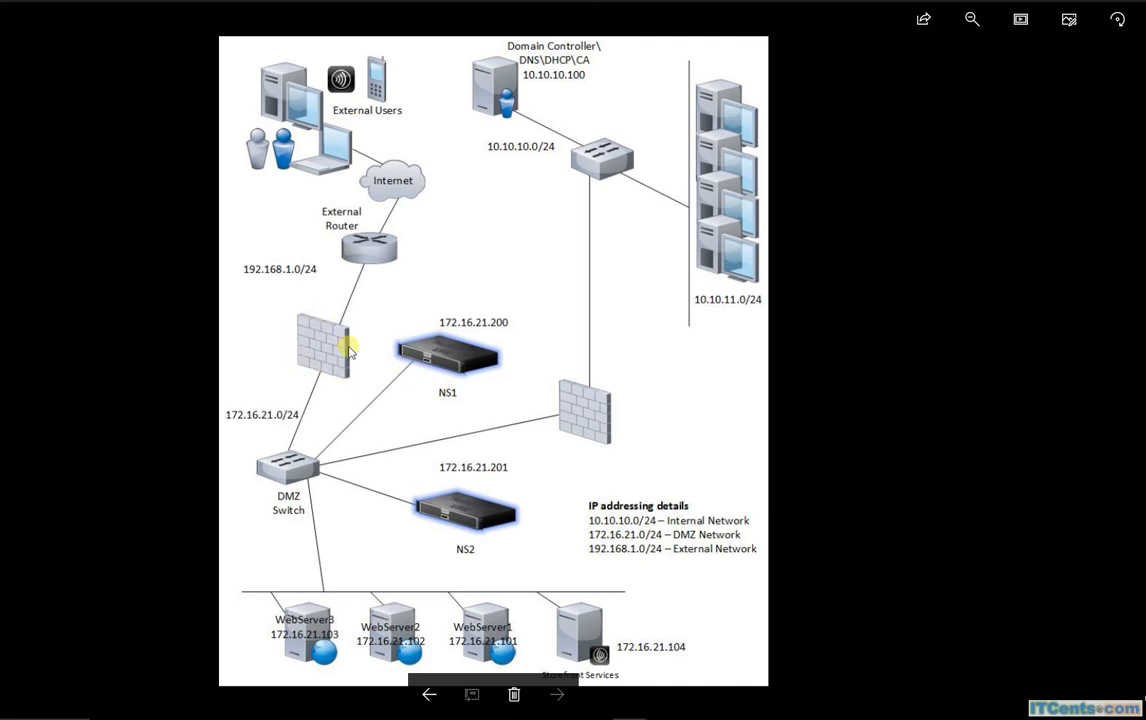
mouse_move(440, 455)
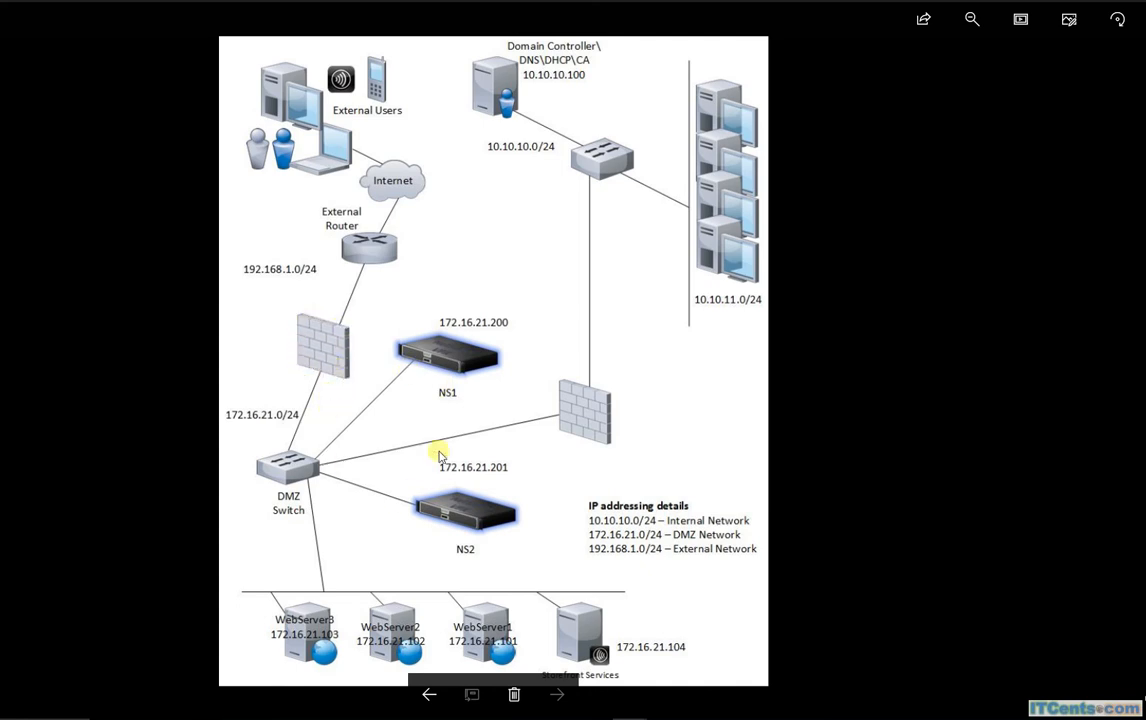
mouse_move(435, 358)
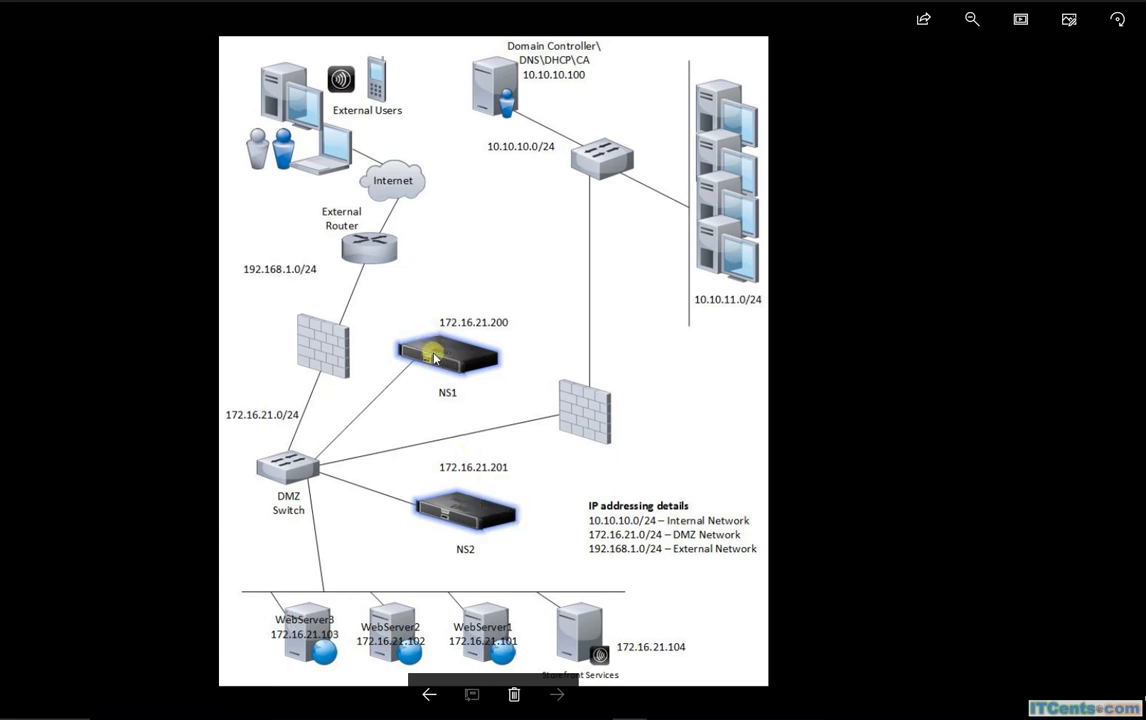
mouse_move(972, 481)
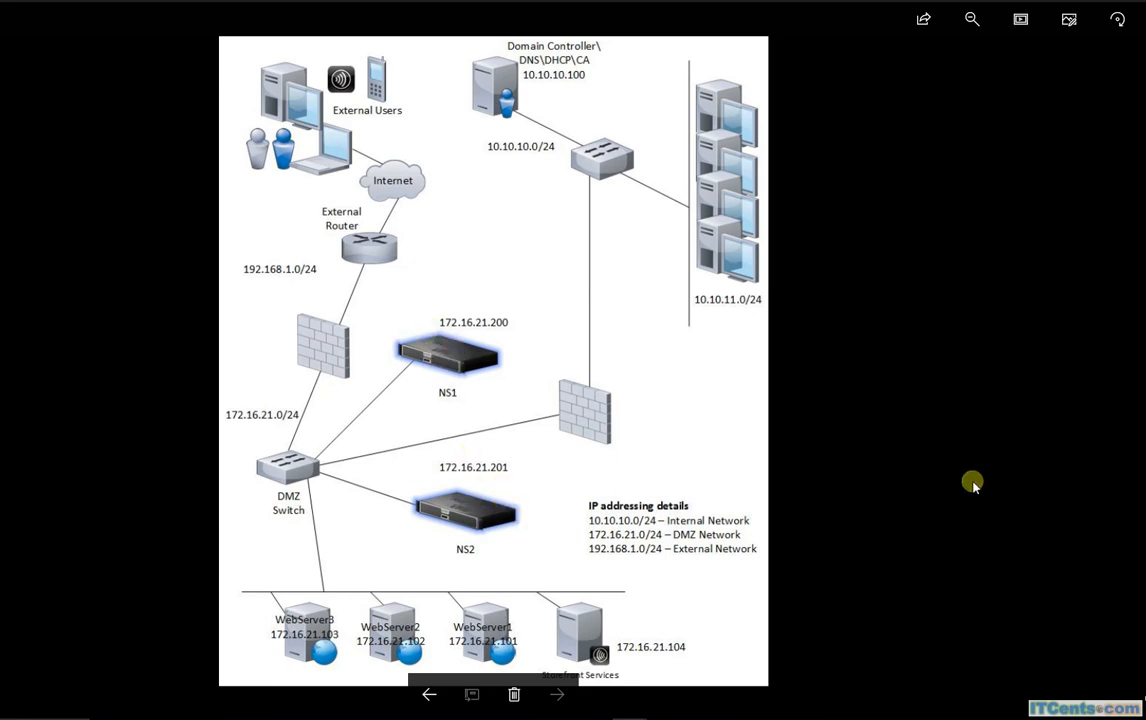
mouse_move(902, 341)
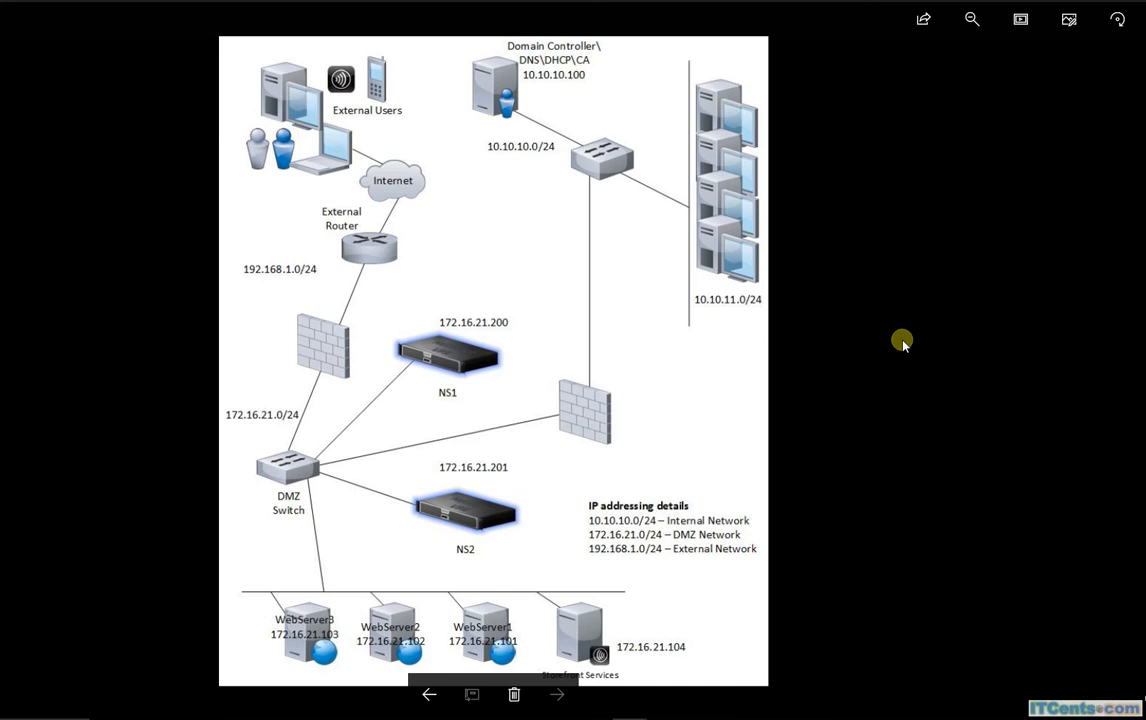
mouse_move(669, 322)
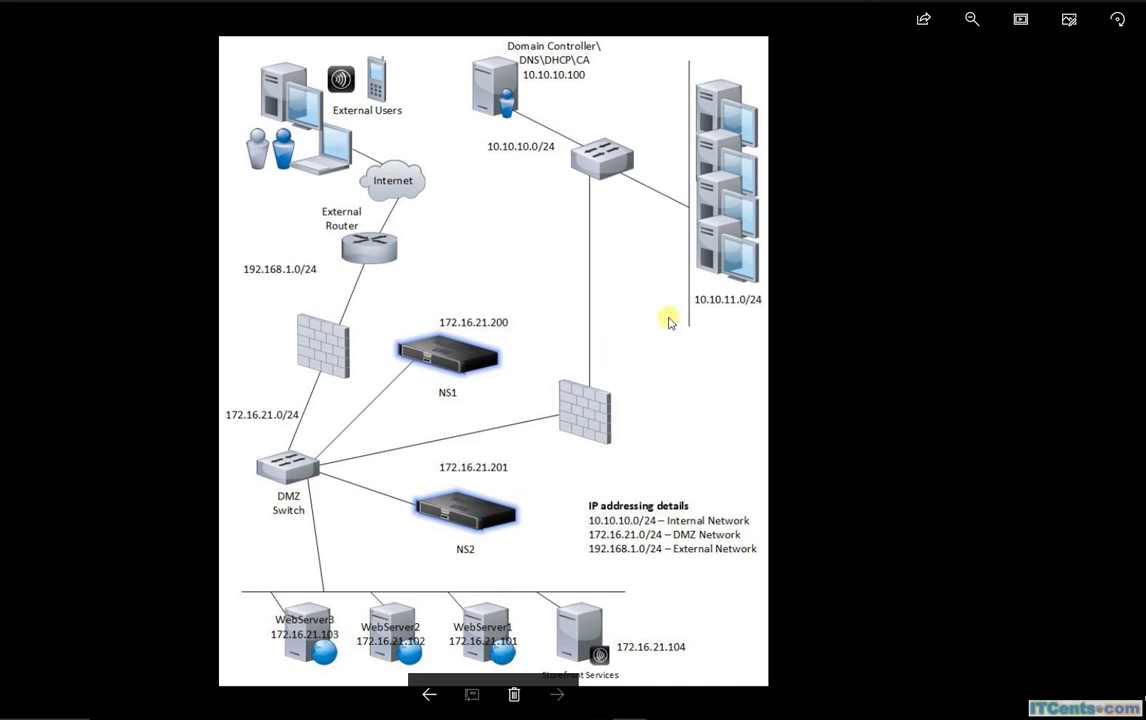
mouse_move(395, 448)
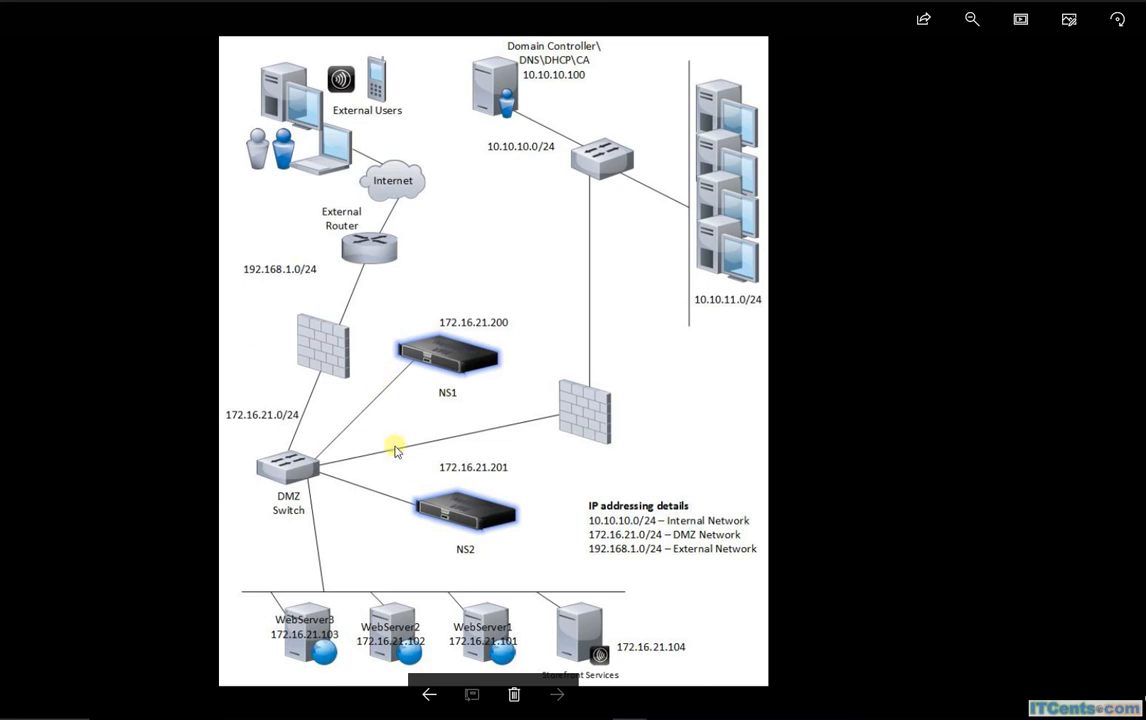
mouse_move(391, 416)
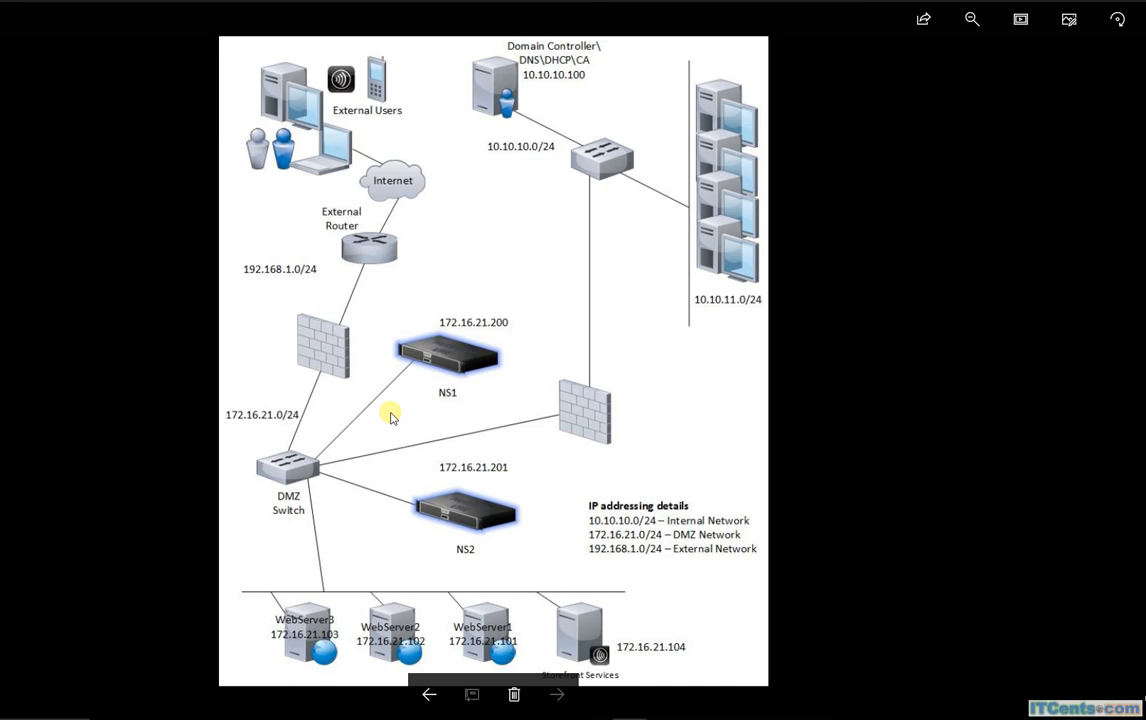
mouse_move(545, 305)
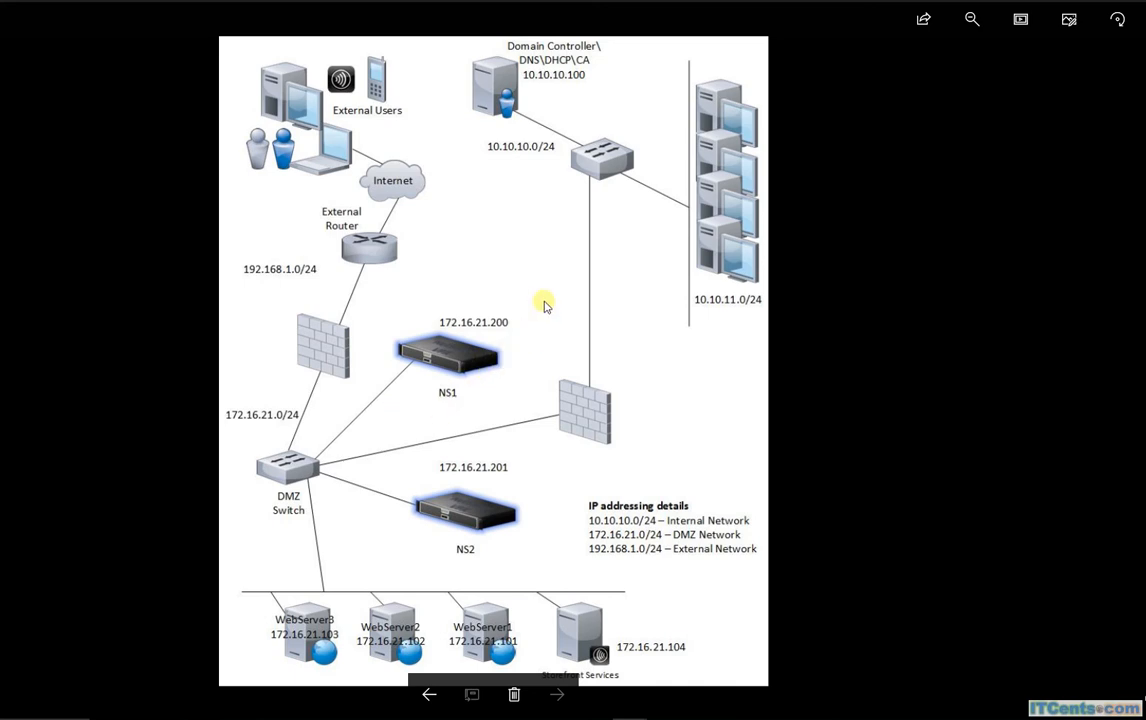